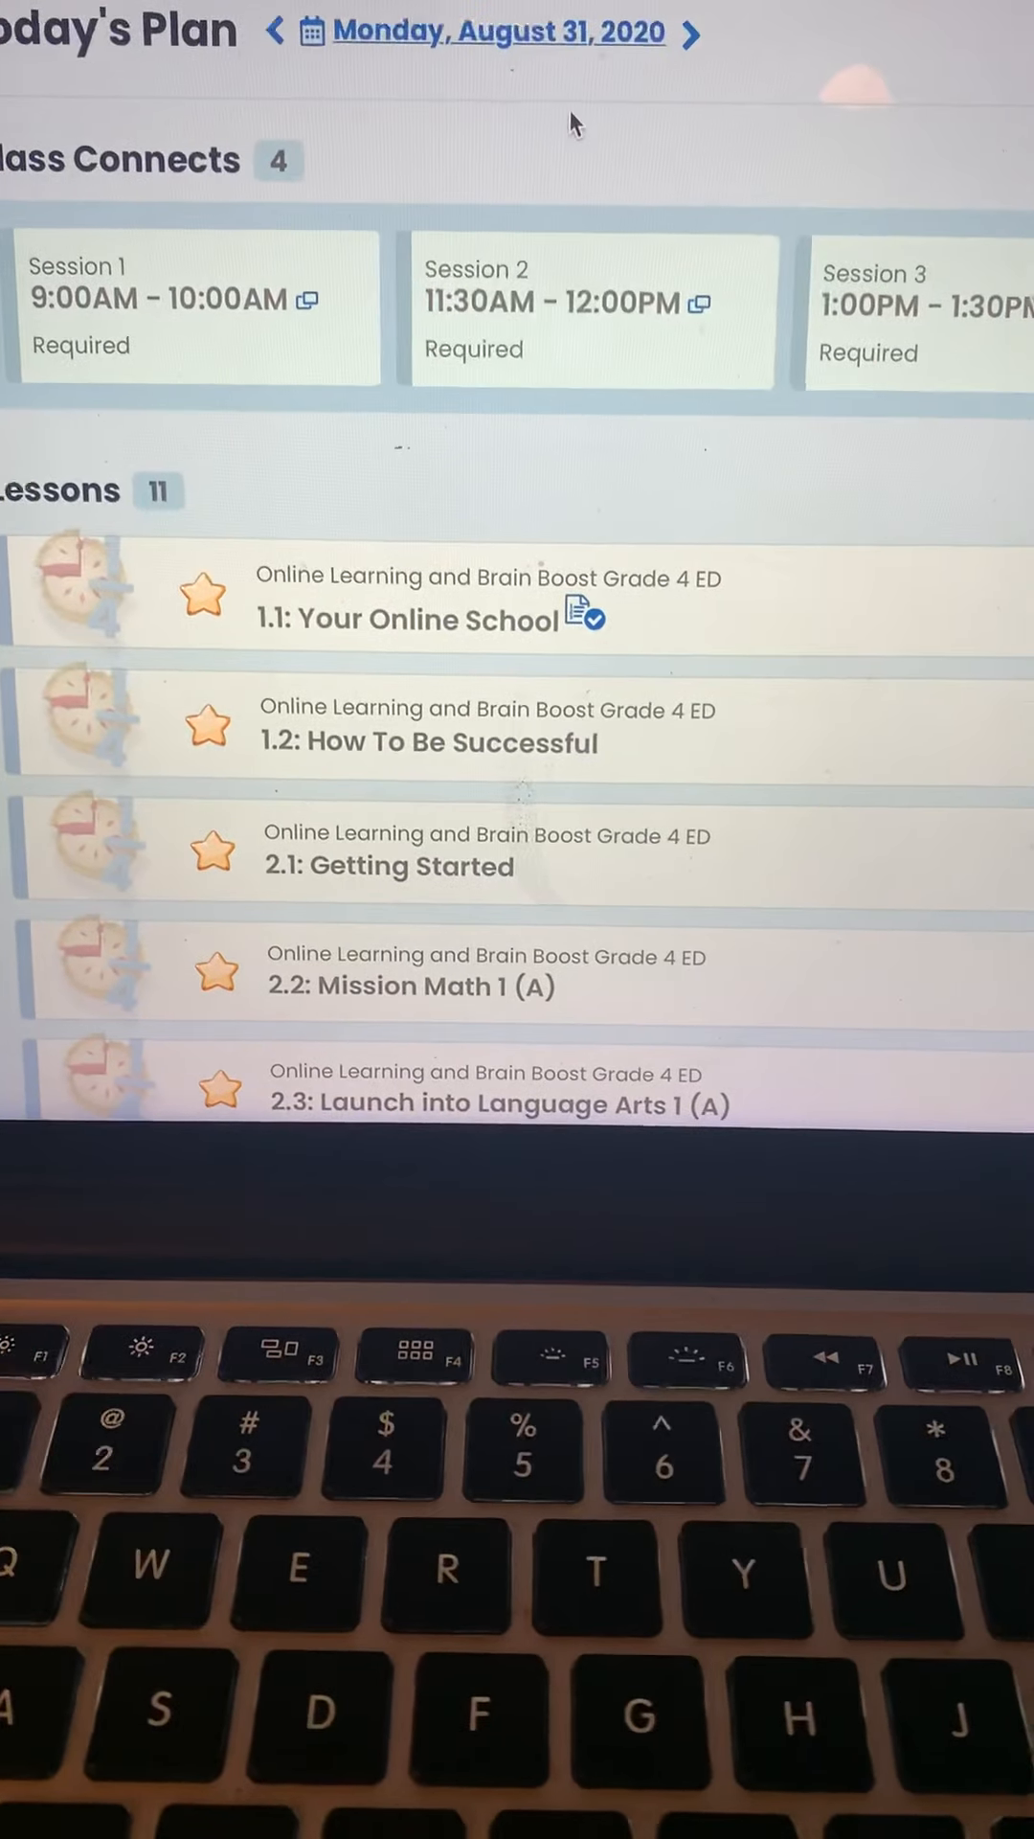
View the lessons planned for Tuesday, September 1, 2020 in Today's Plan
{"action": "left_click", "coordinate": [698, 32]}
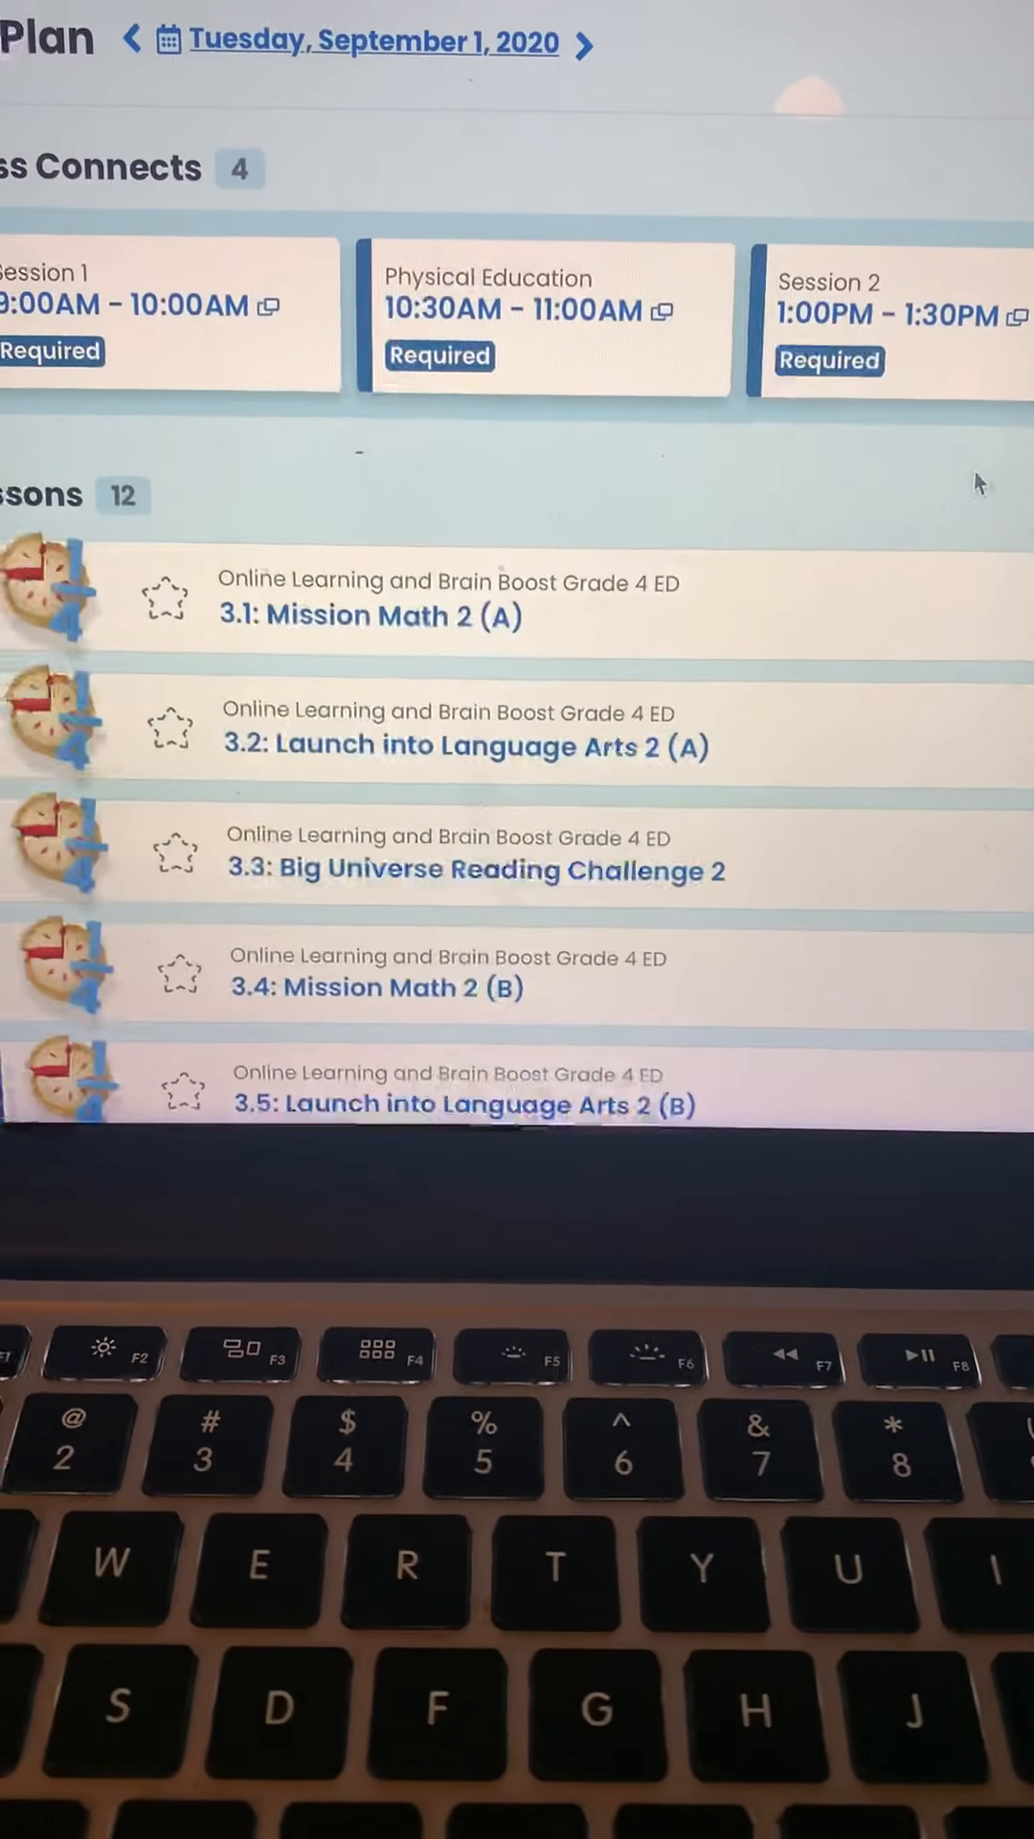
{"action": "scroll", "scroll_direction": "down", "scroll_amount": 3}
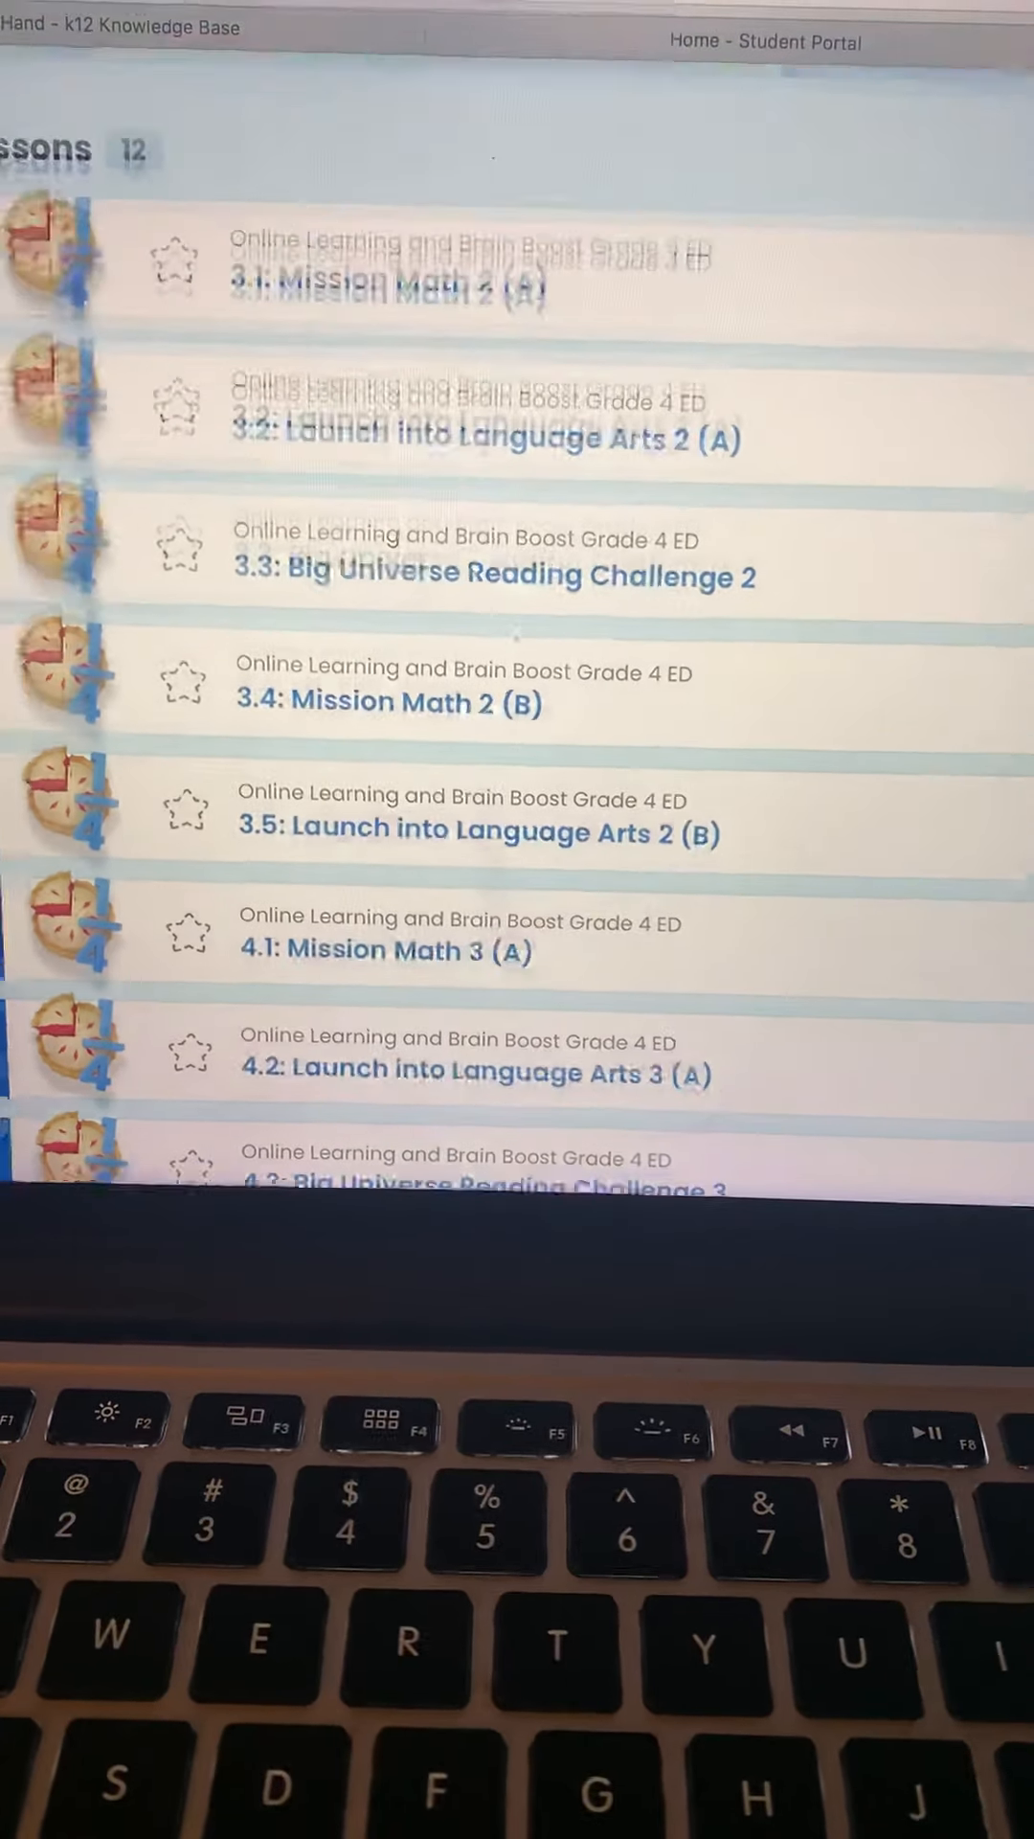
{"action": "scroll", "scroll_direction": "down", "scroll_amount": 3}
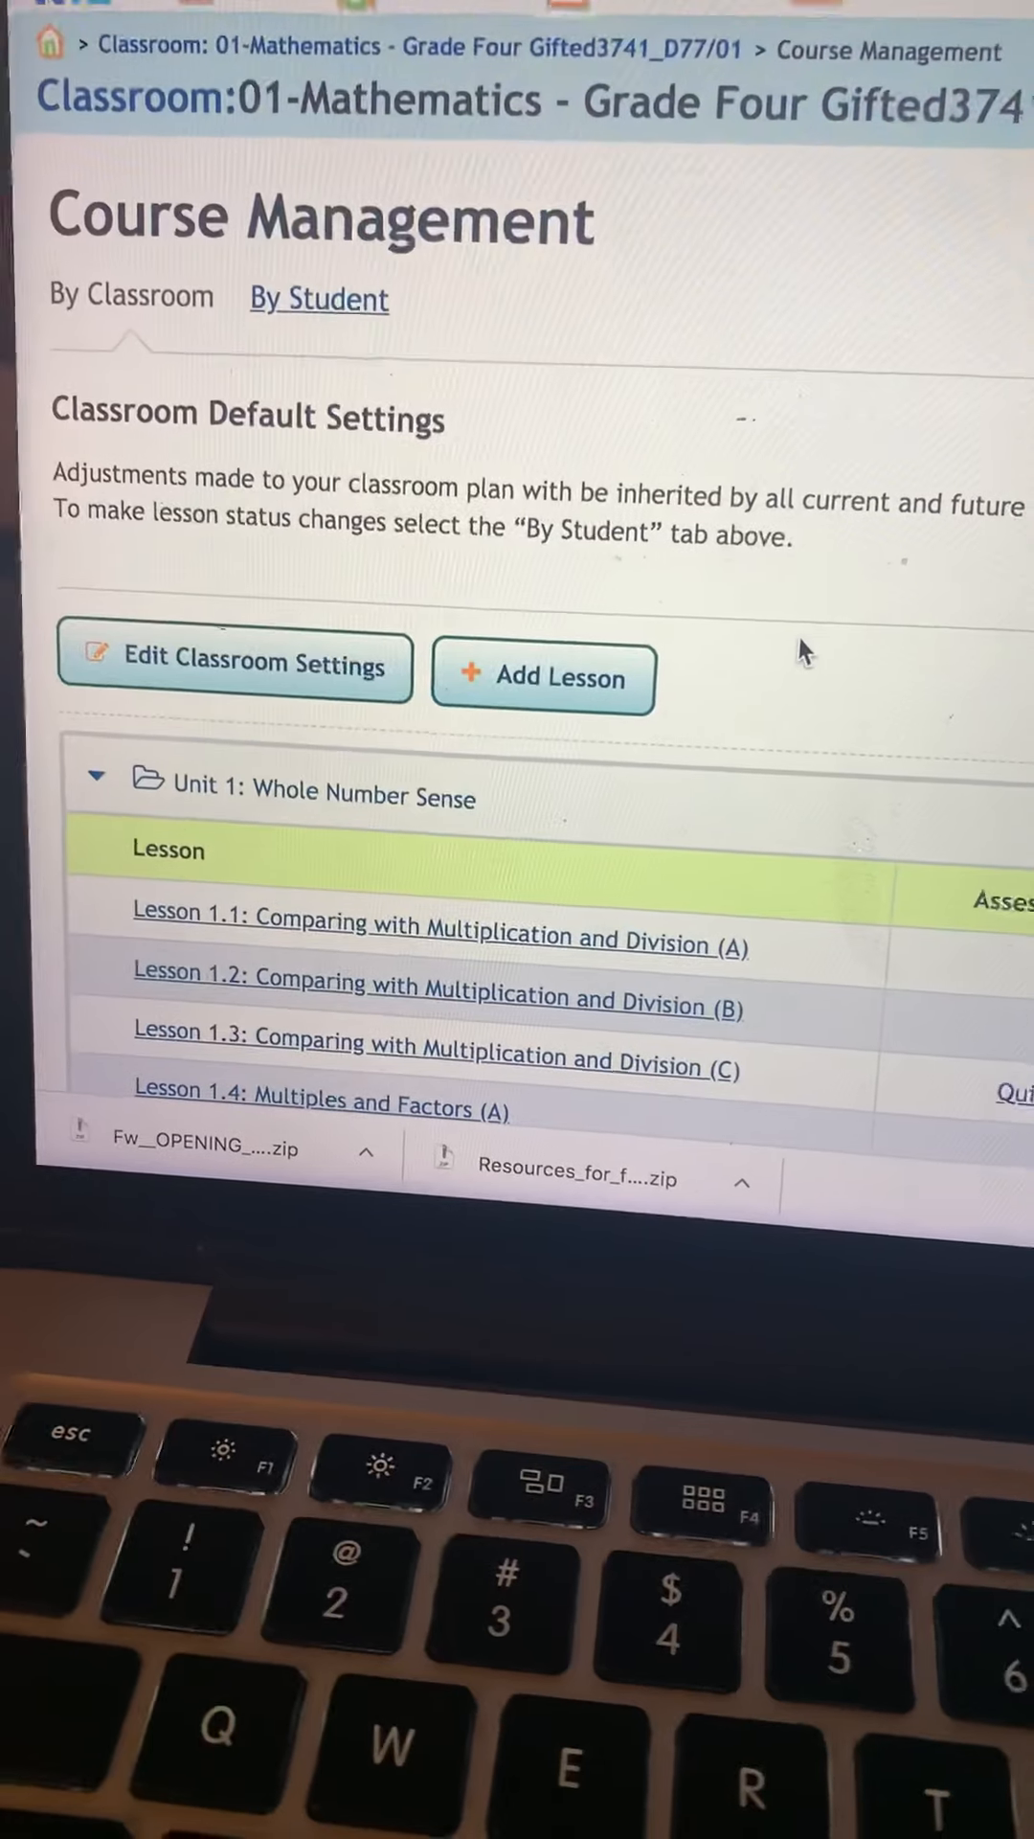
Select all Unit 1 Mathematics lessons and start Modify Current Dates from the Modify Dates menu
{"action": "scroll", "scroll_direction": "down", "scroll_amount": 3}
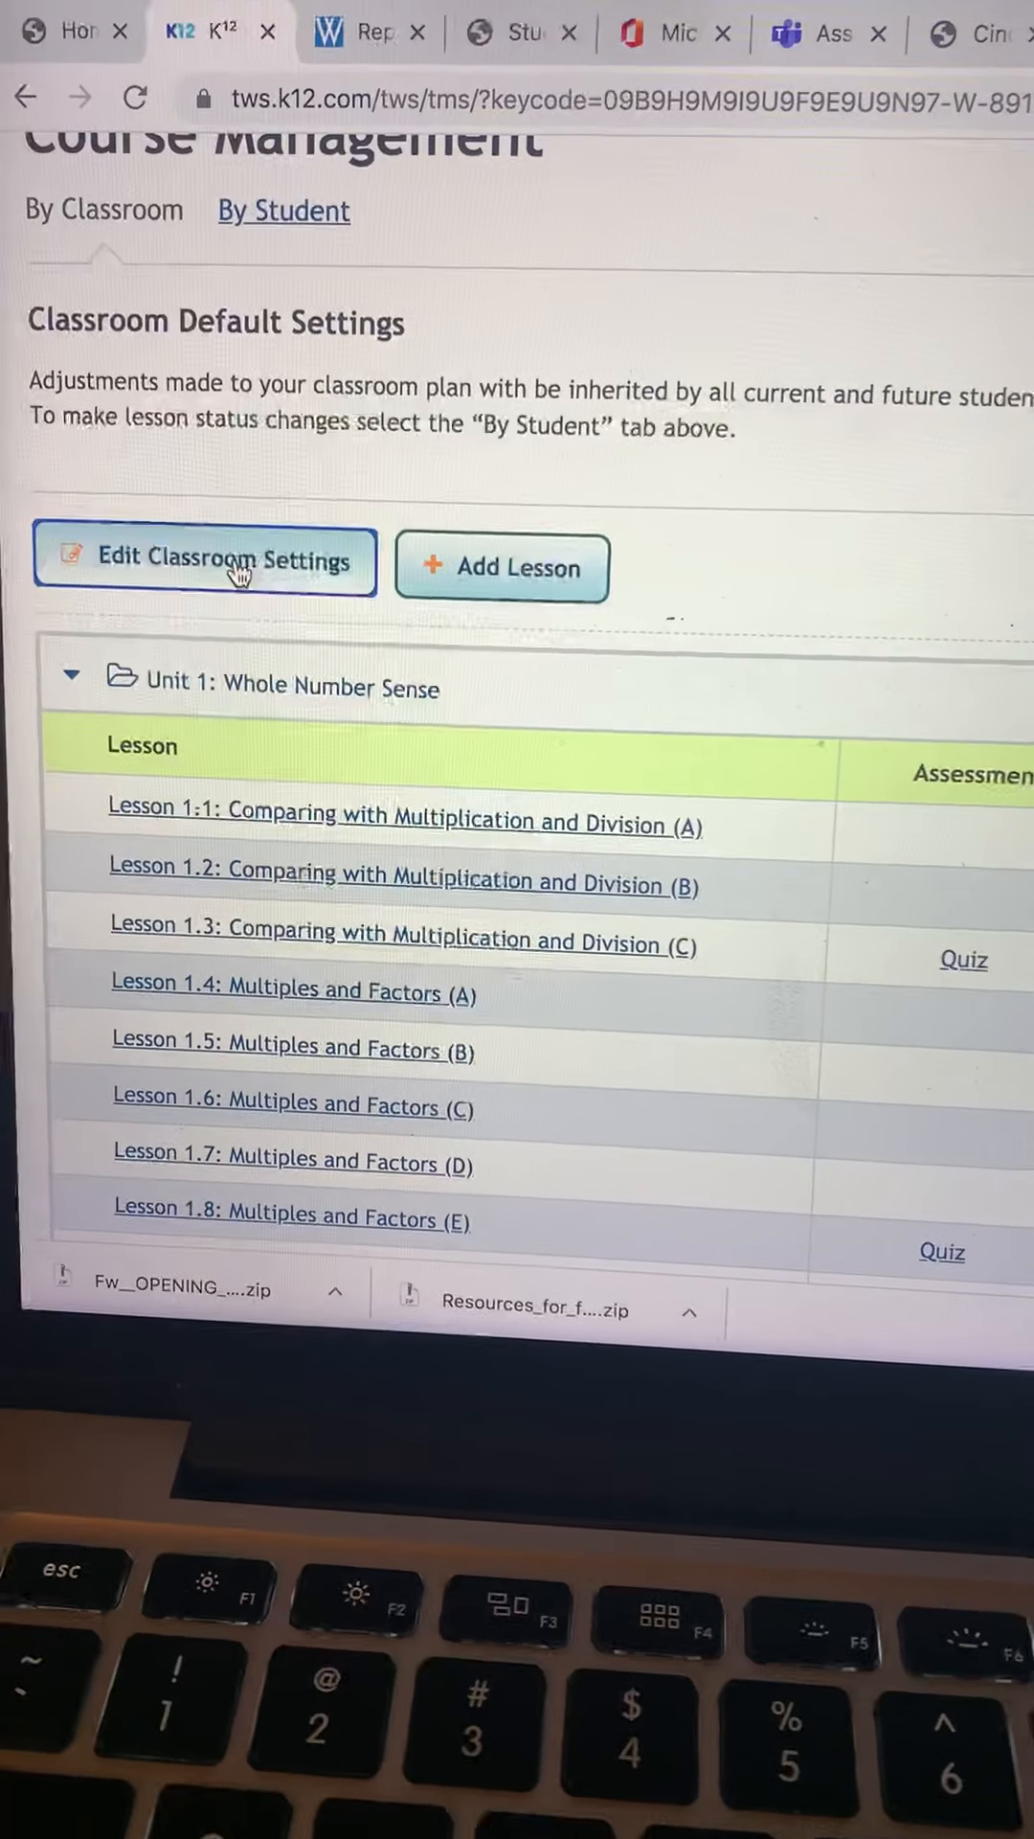
{"action": "left_click", "coordinate": [205, 559]}
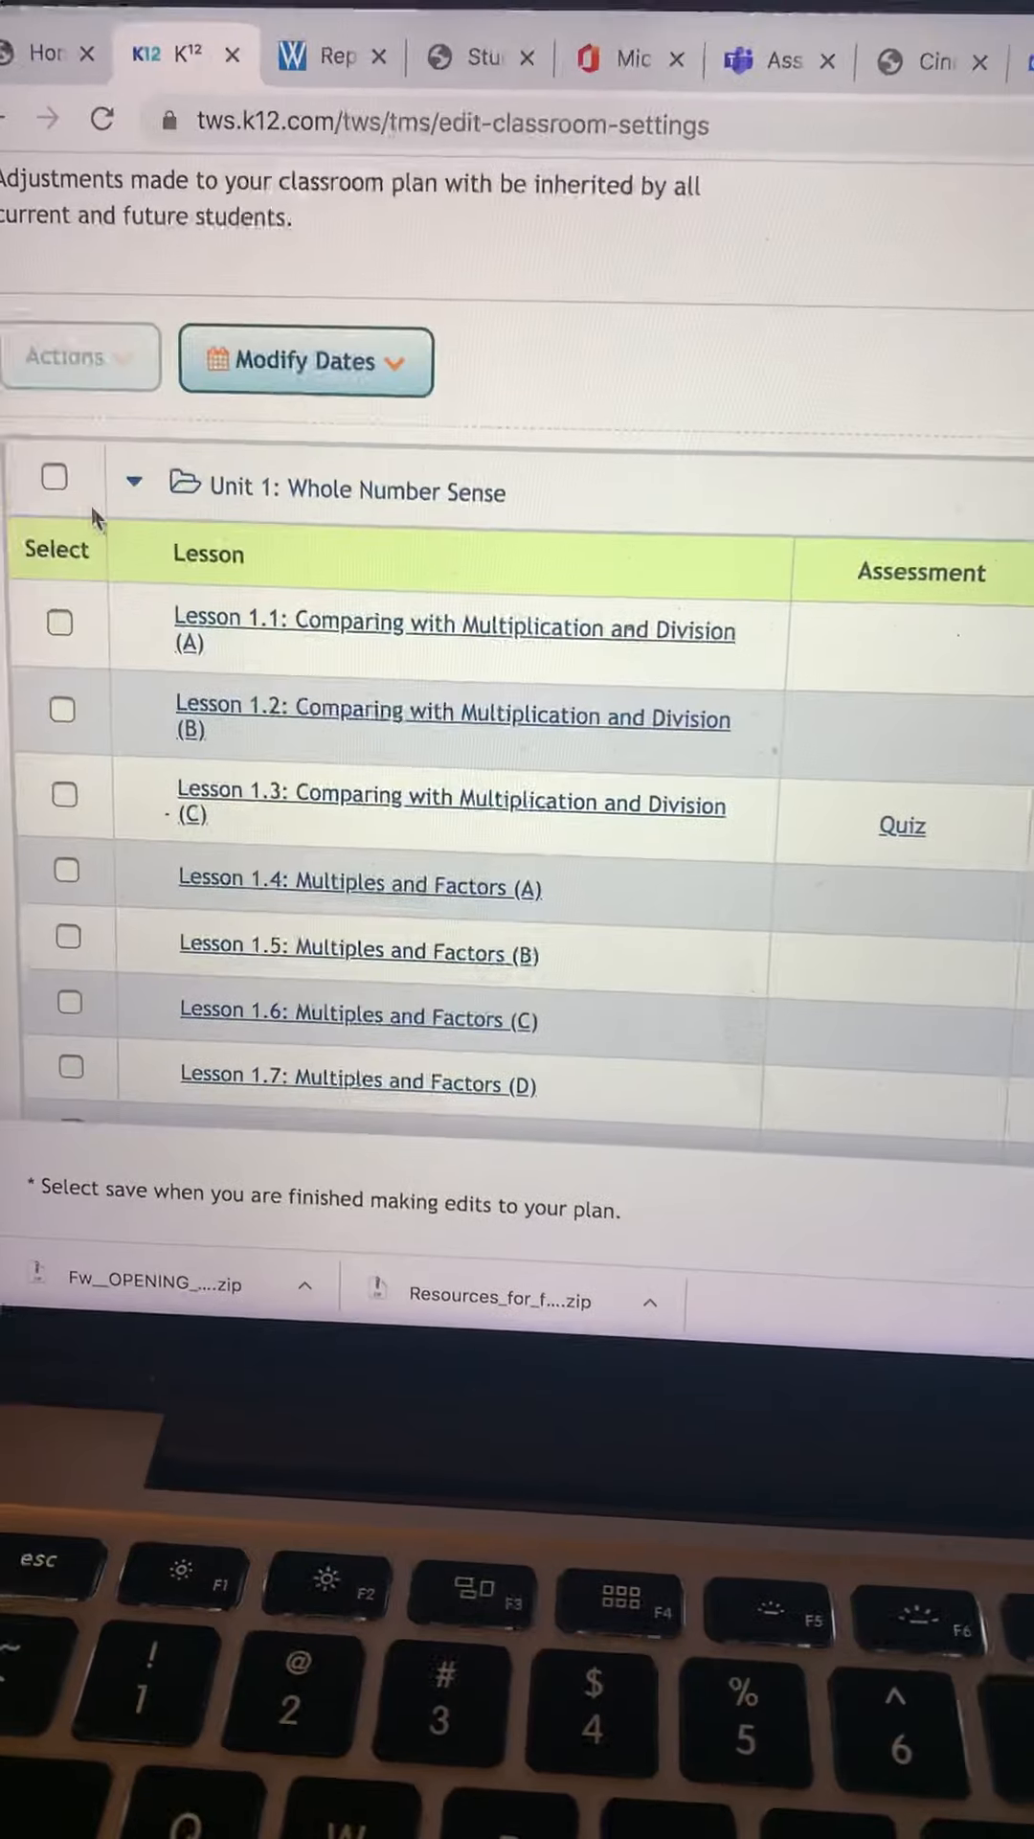
{"action": "left_click", "coordinate": [76, 487]}
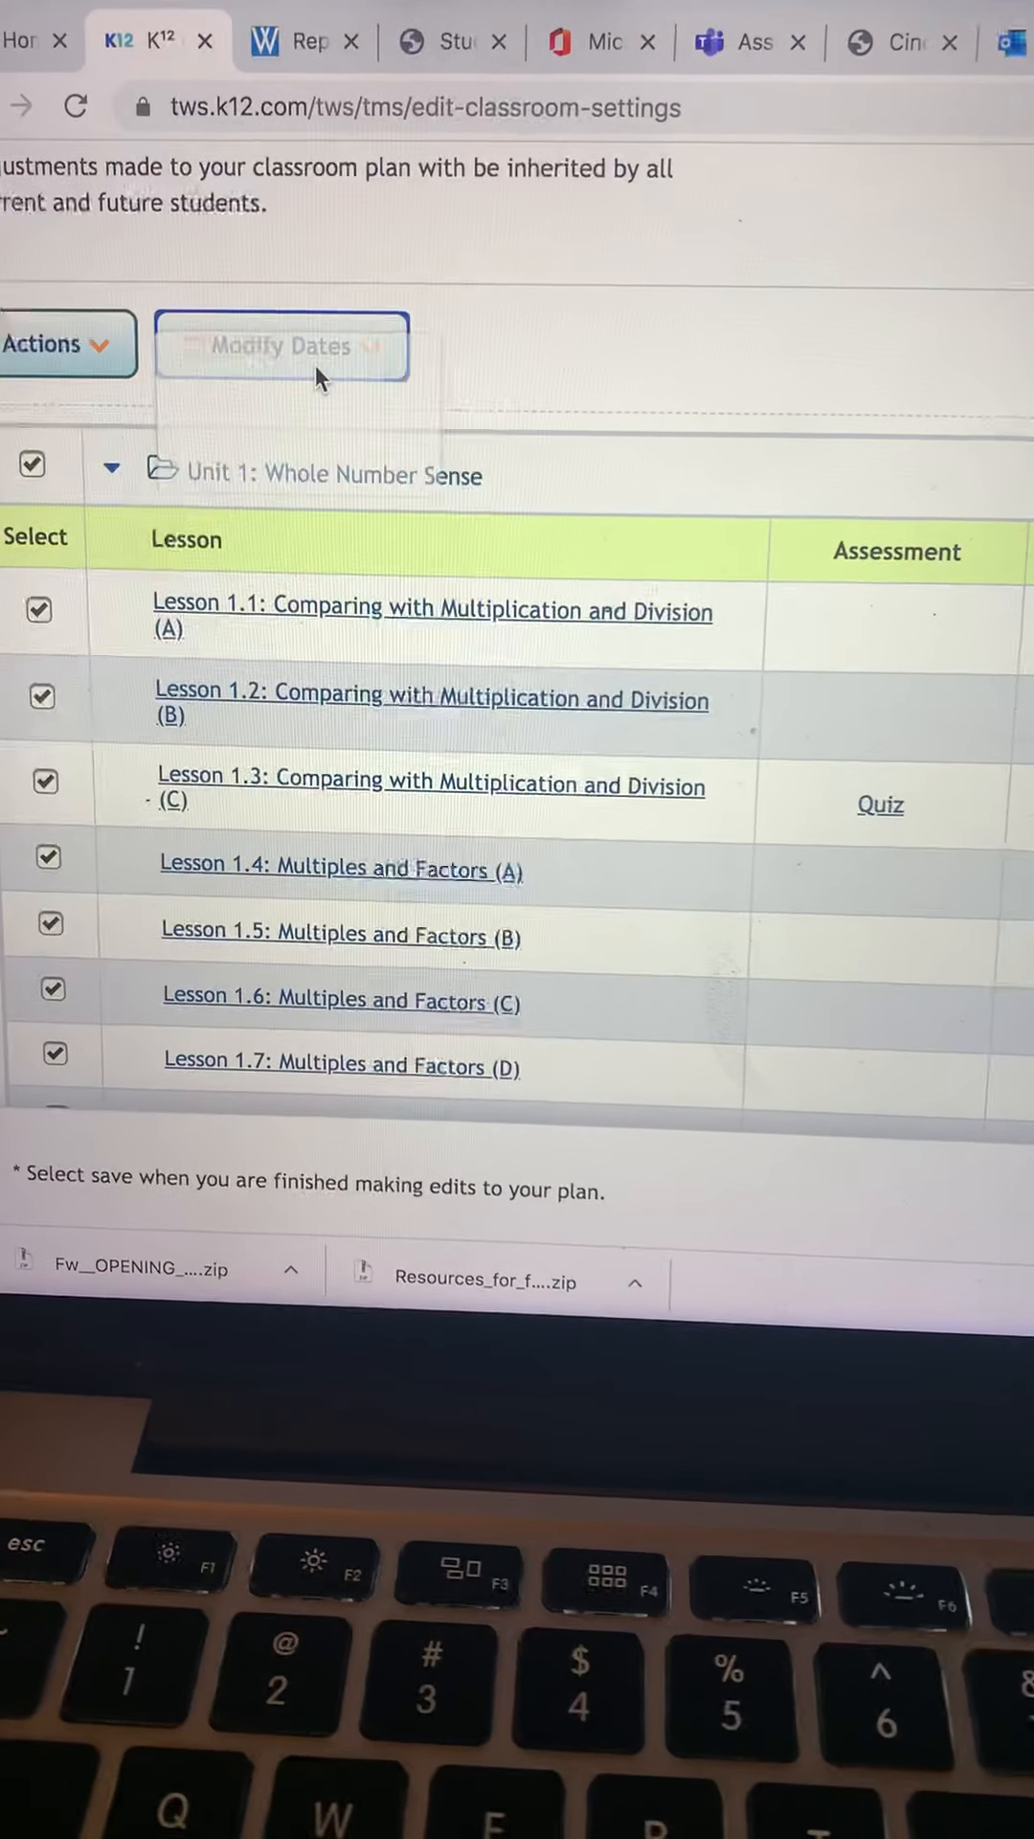
{"action": "left_click", "coordinate": [279, 342]}
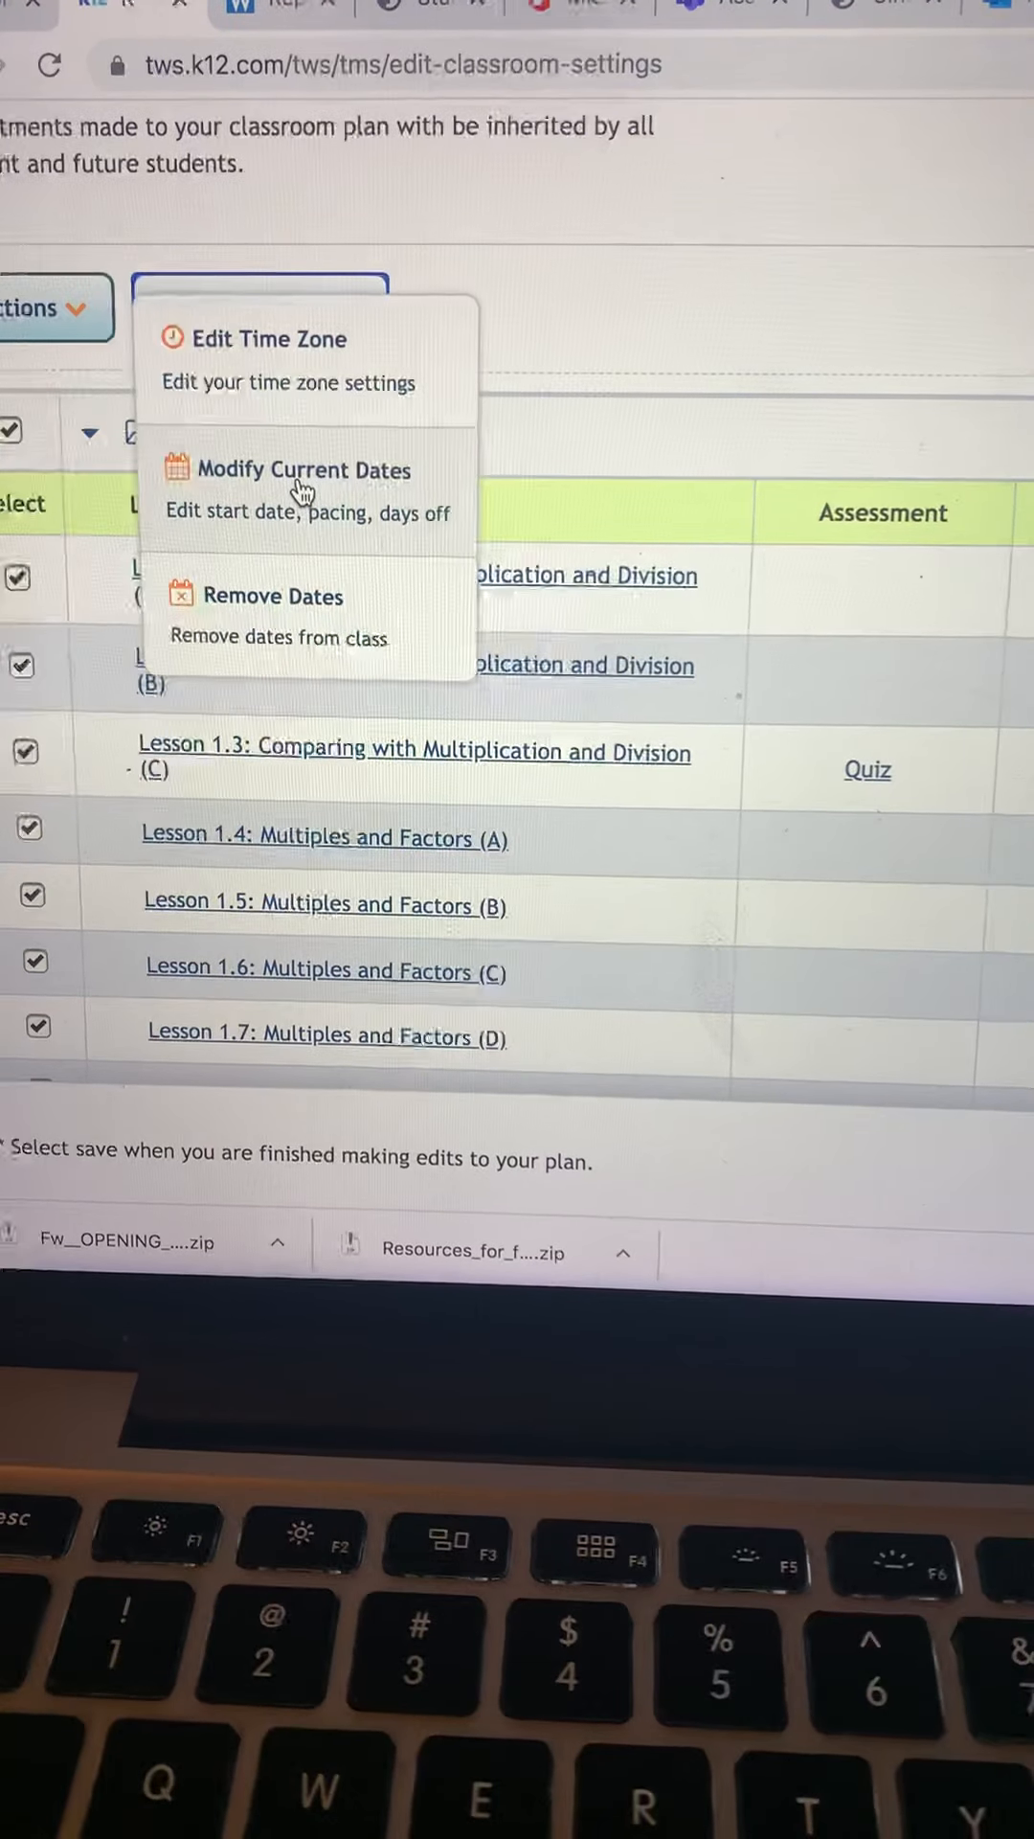
{"action": "left_click", "coordinate": [310, 471]}
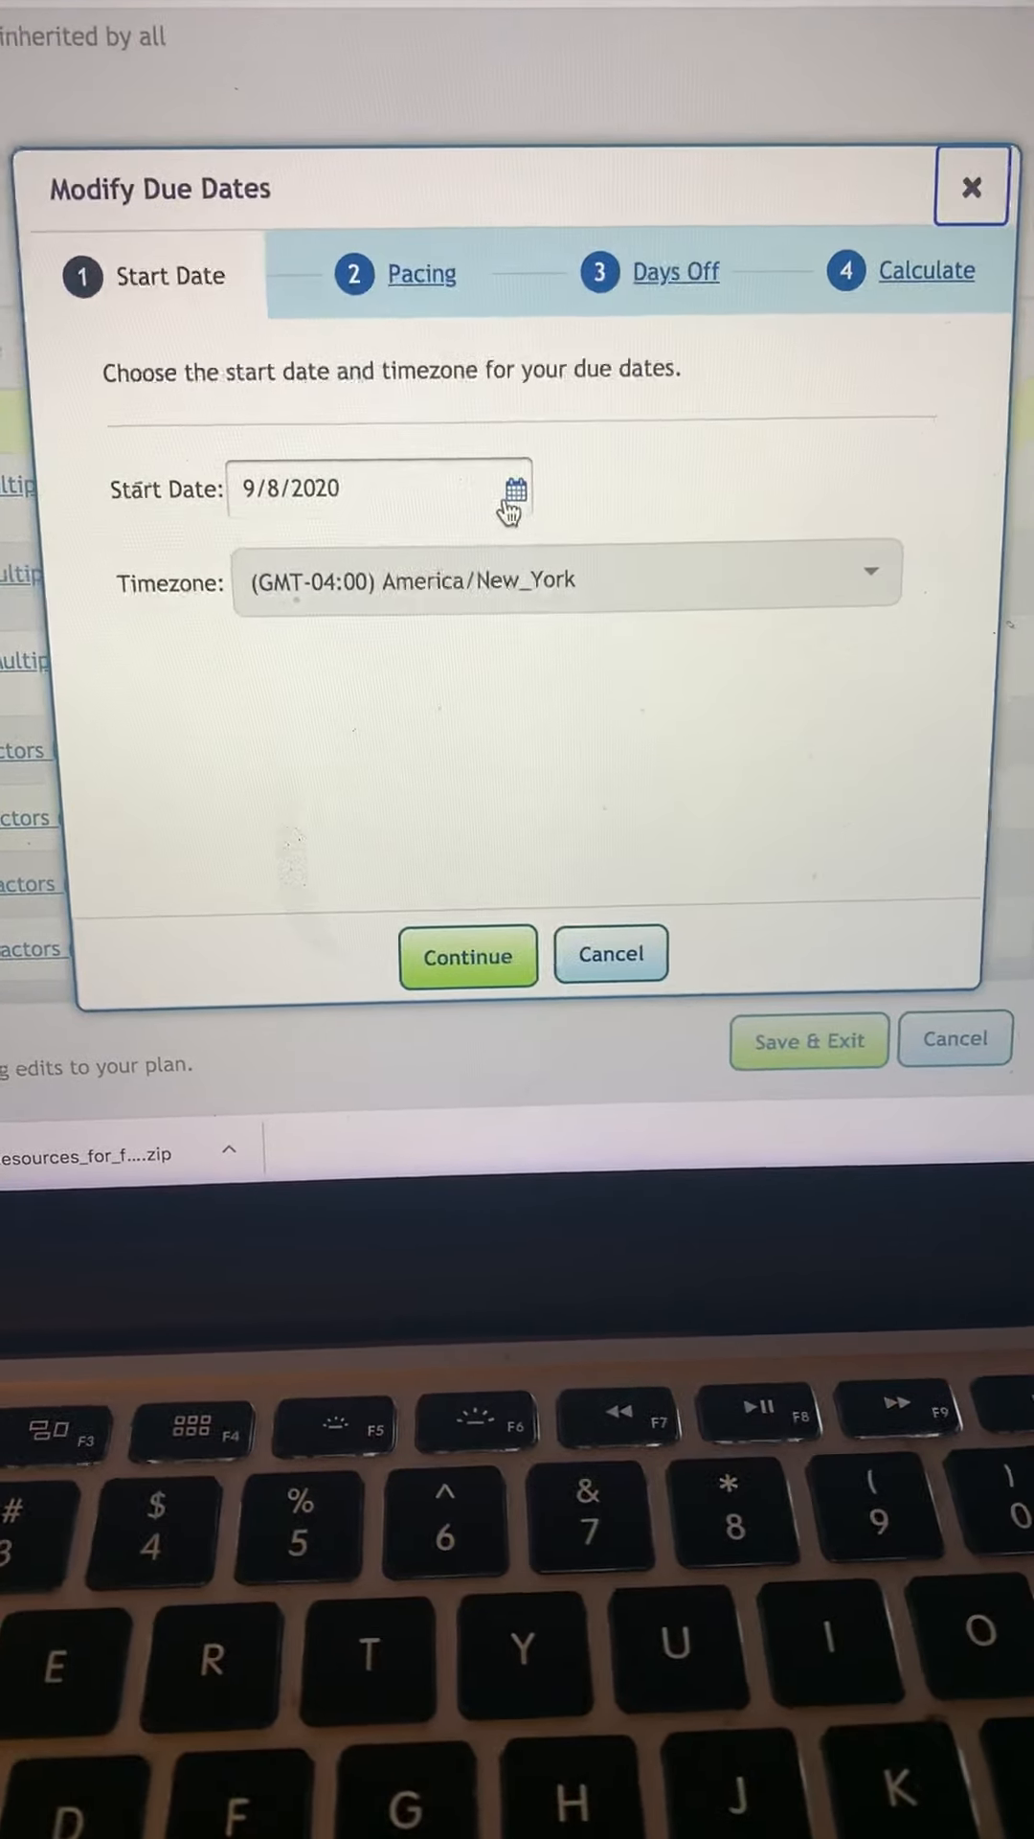
Apply start date 9/8/2020 with one lesson per weekday and school days off, confirming last lesson due 6/17/21
{"action": "left_click", "coordinate": [468, 954]}
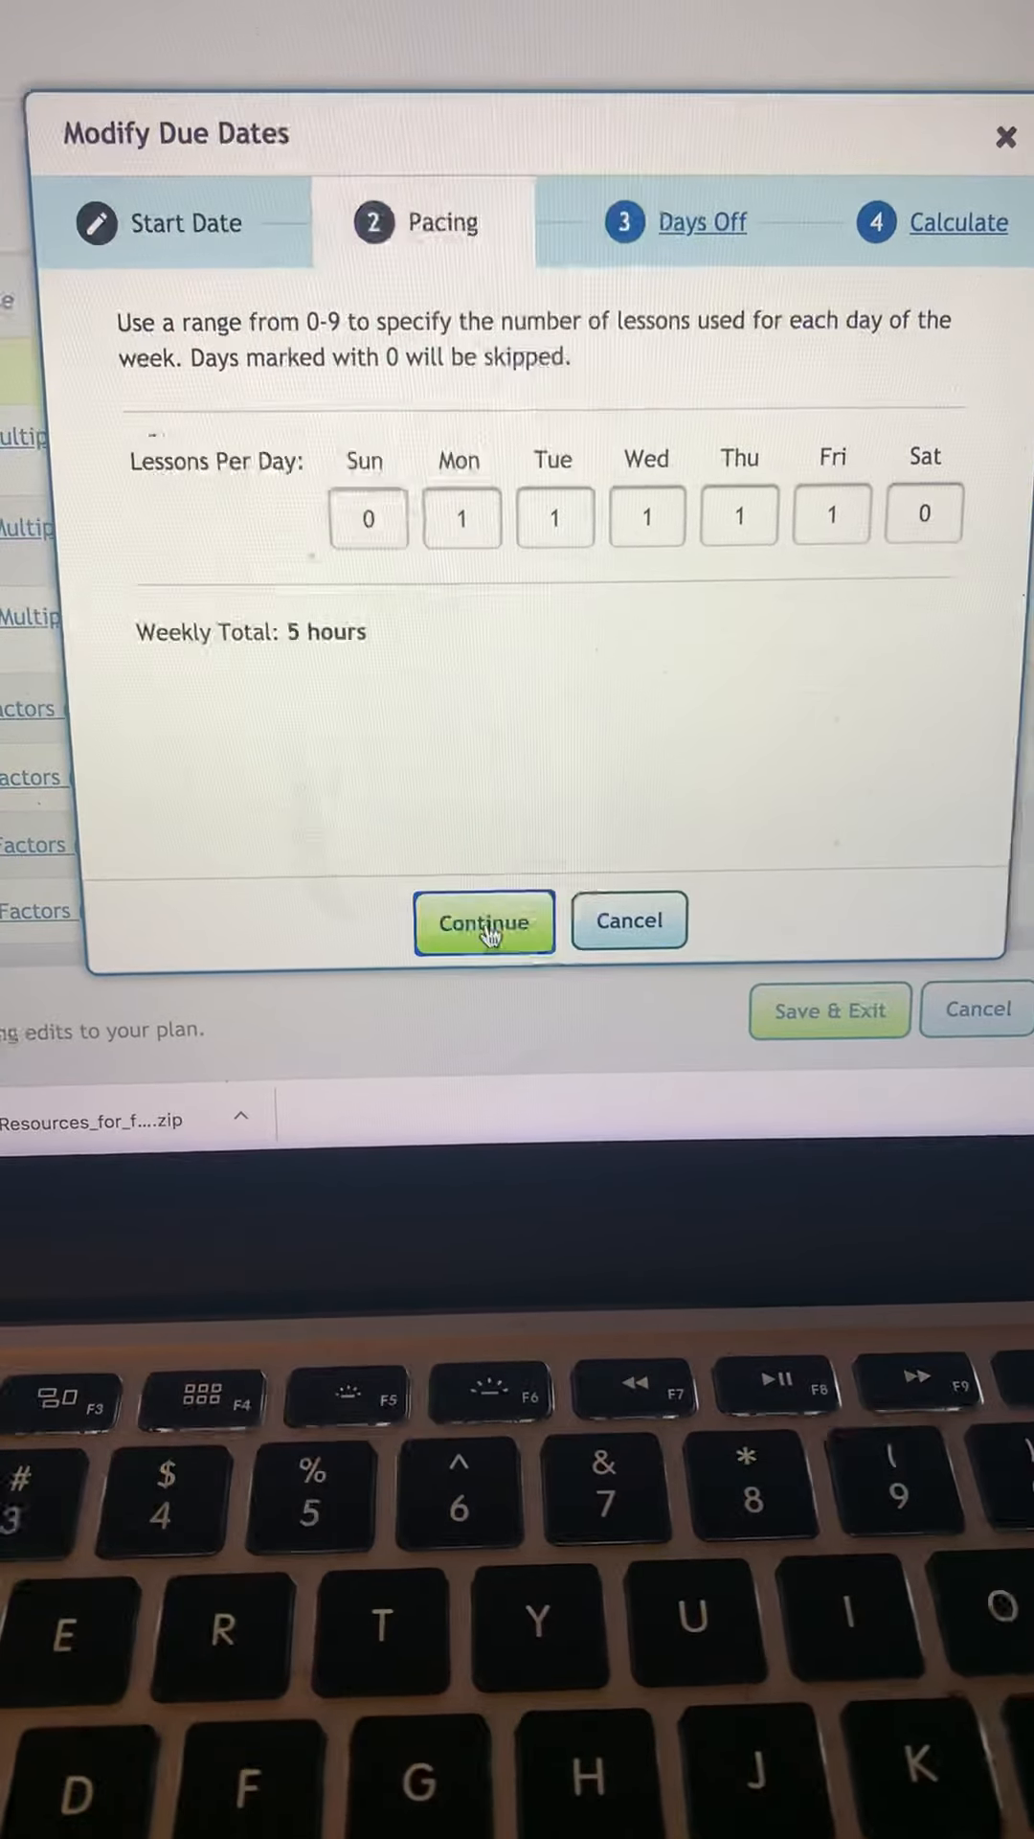
{"action": "left_click", "coordinate": [485, 921]}
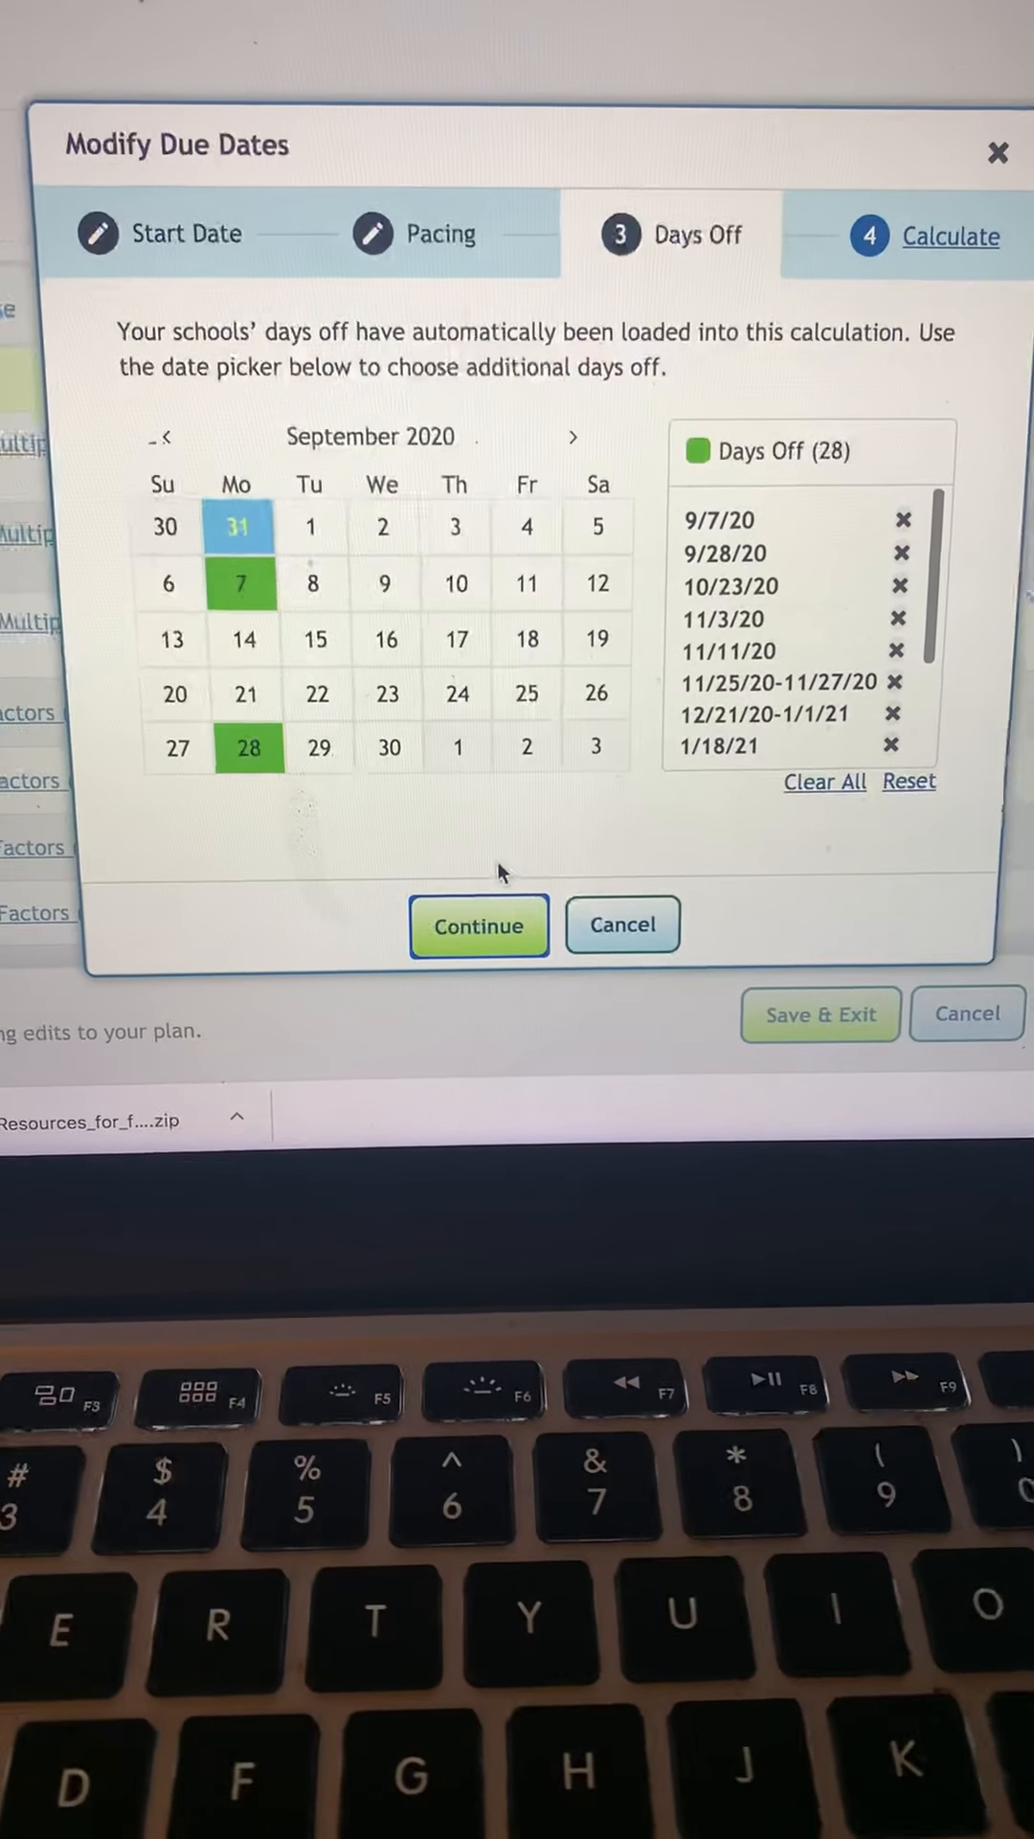
{"action": "left_click", "coordinate": [477, 925]}
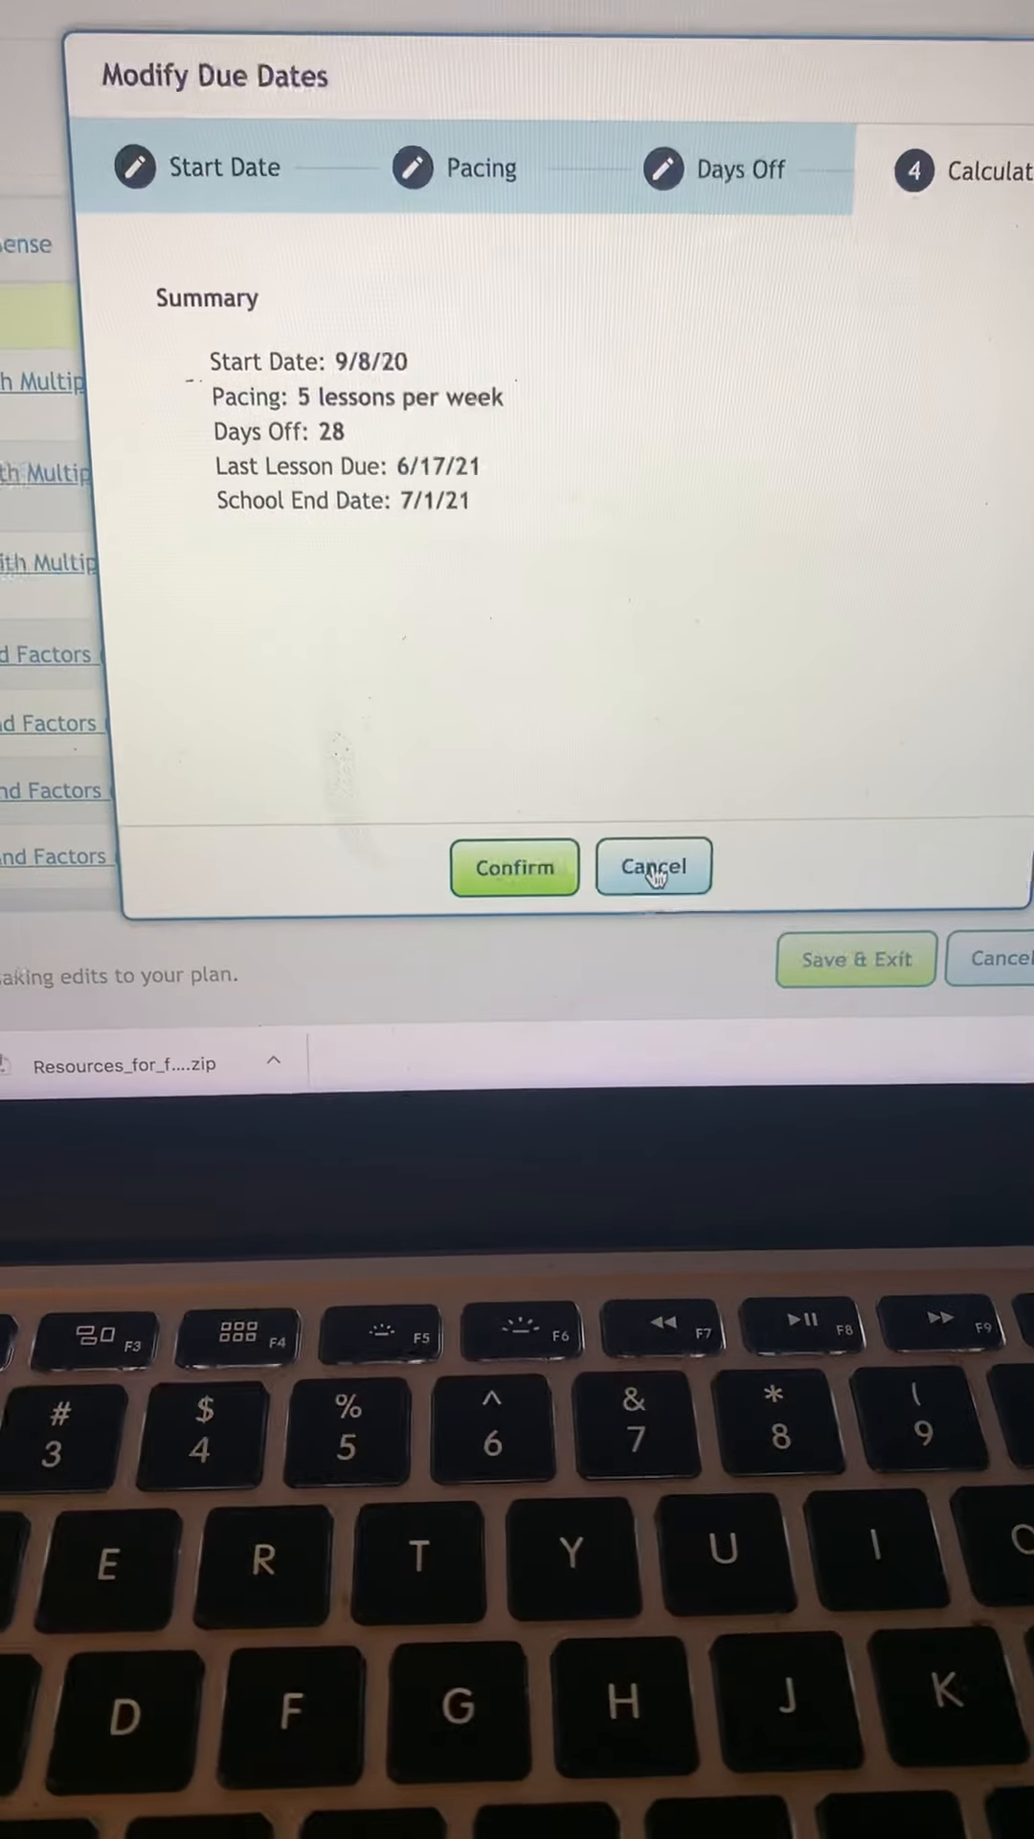
{"action": "left_click", "coordinate": [653, 866]}
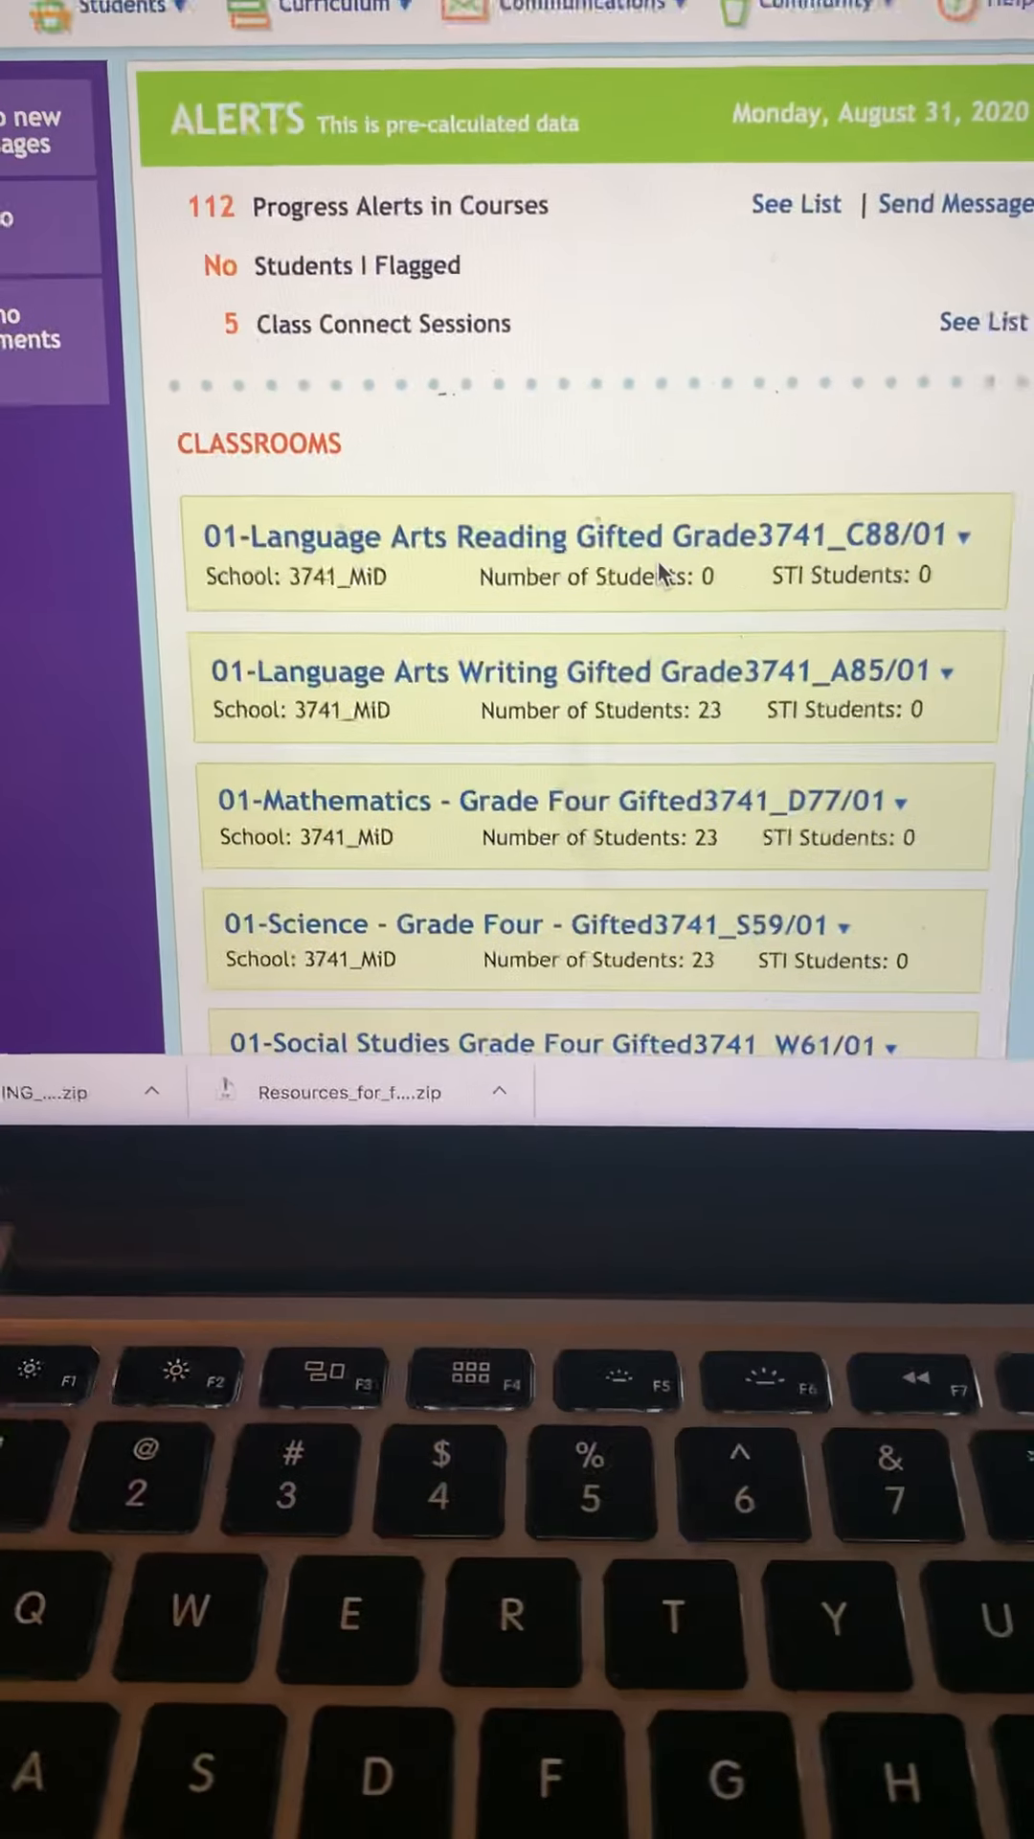
Go to the Science classroom's Course Management page from the classrooms dashboard
{"action": "scroll", "scroll_direction": "down", "scroll_amount": 3}
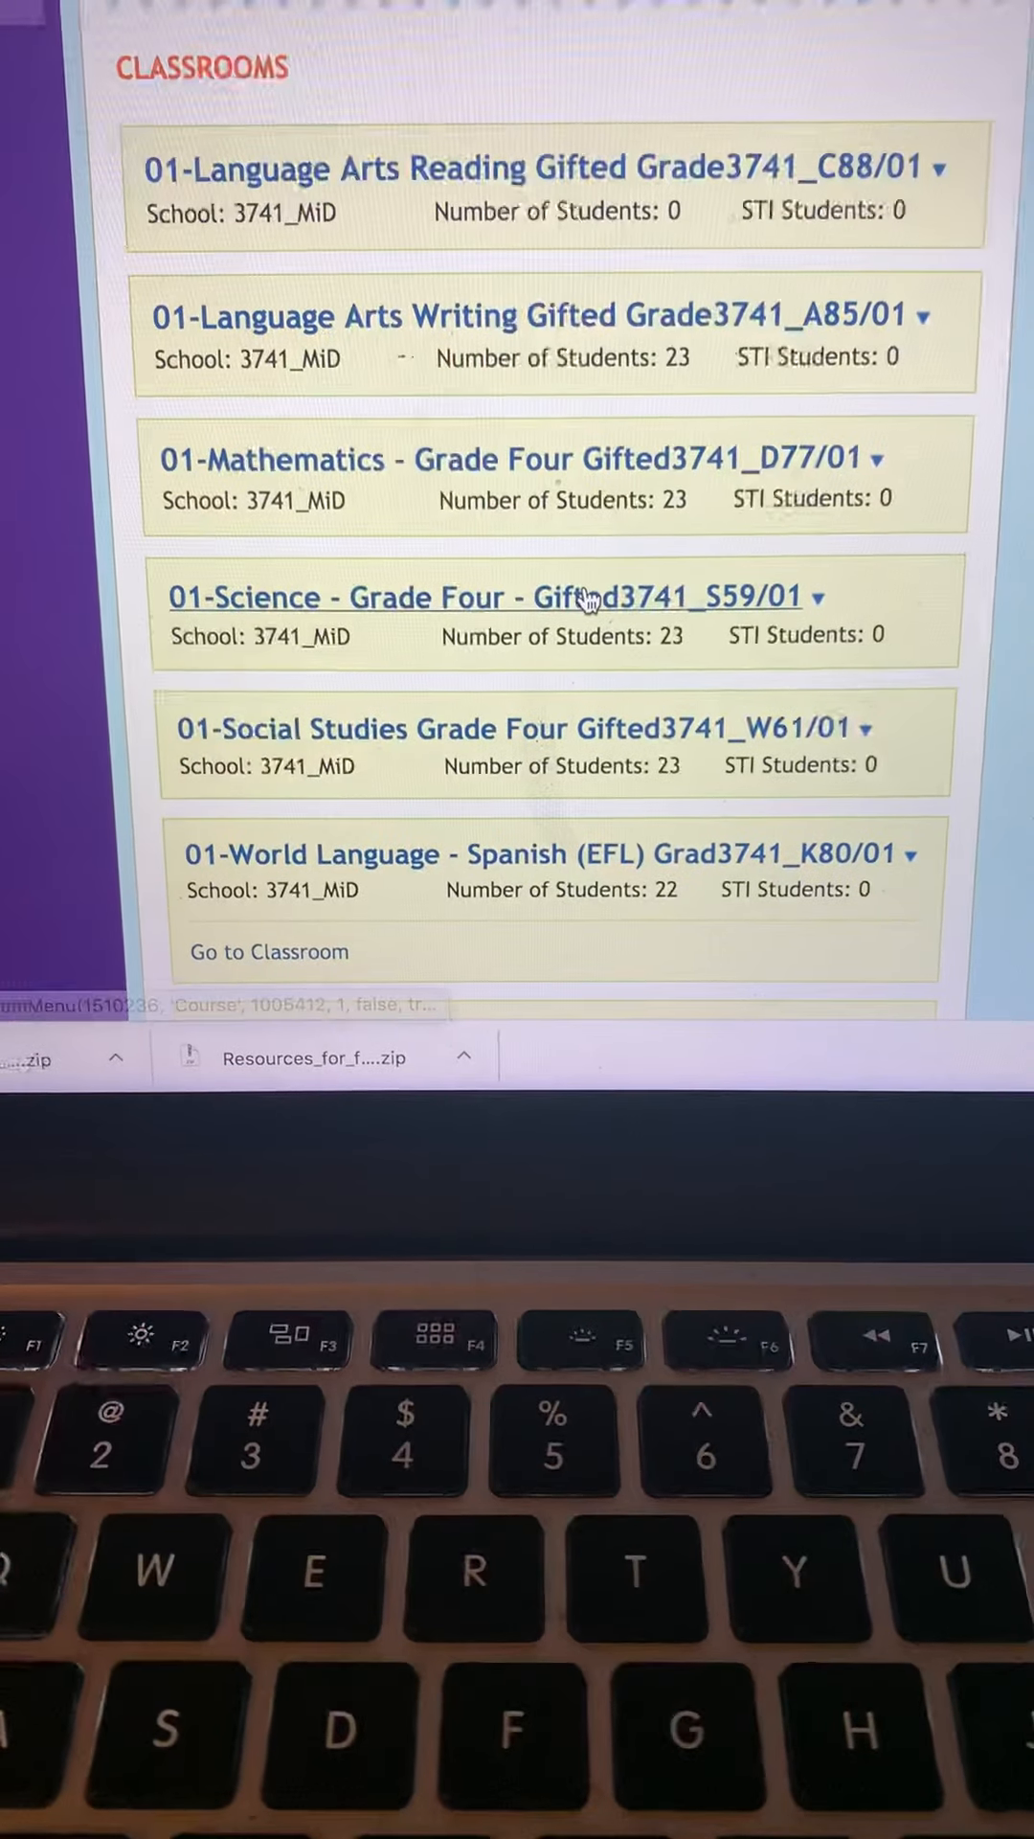
{"action": "left_click", "coordinate": [823, 598]}
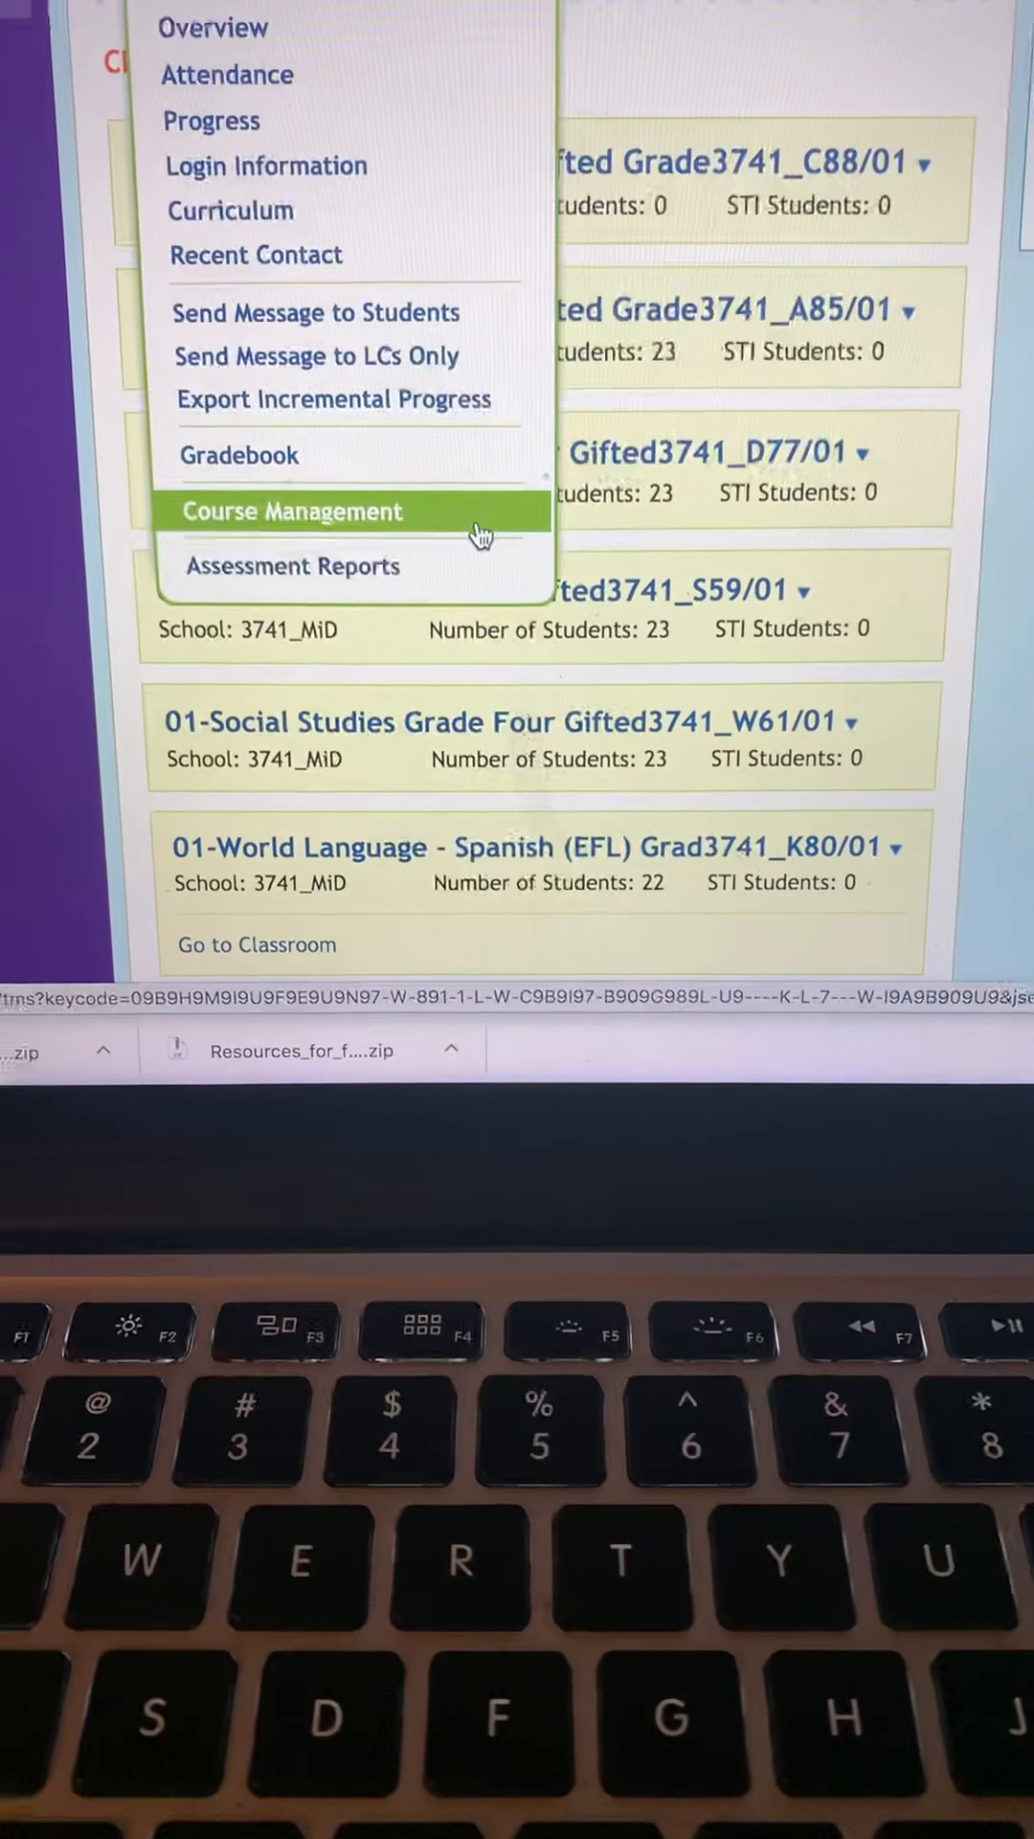
{"action": "left_click", "coordinate": [291, 511]}
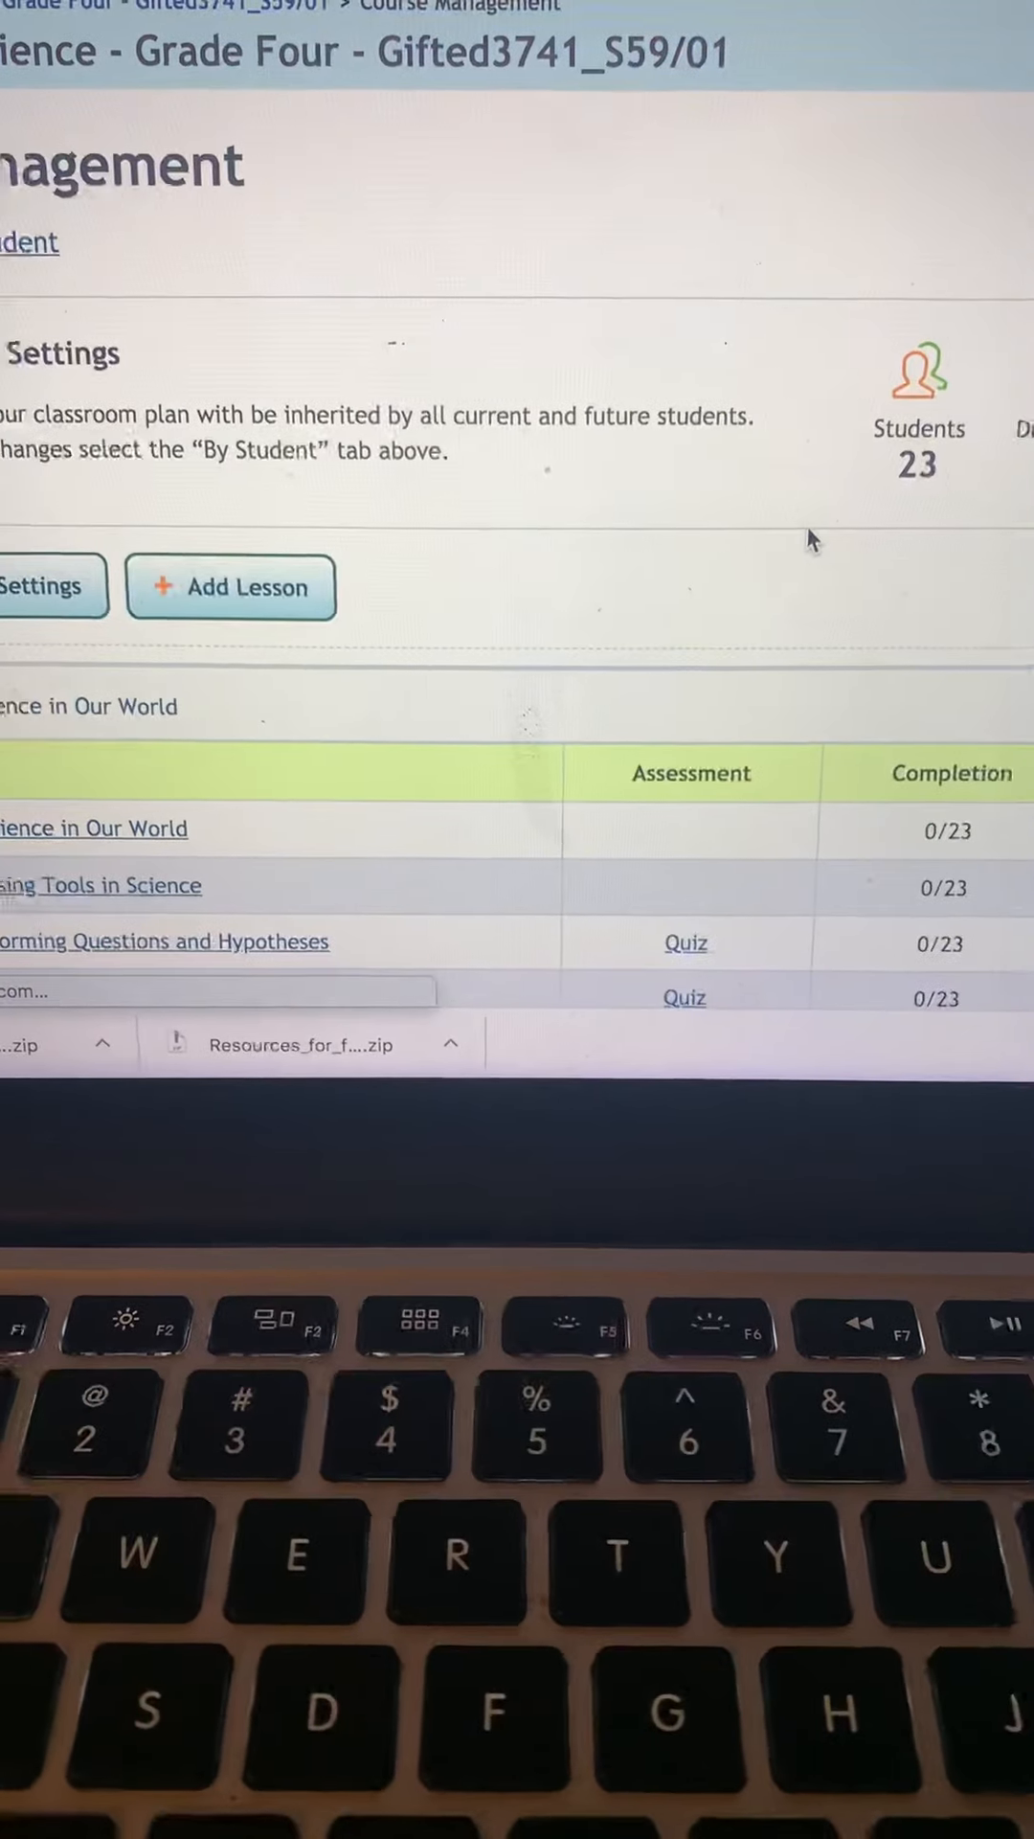
{"action": "scroll", "scroll_direction": "down", "scroll_amount": 3}
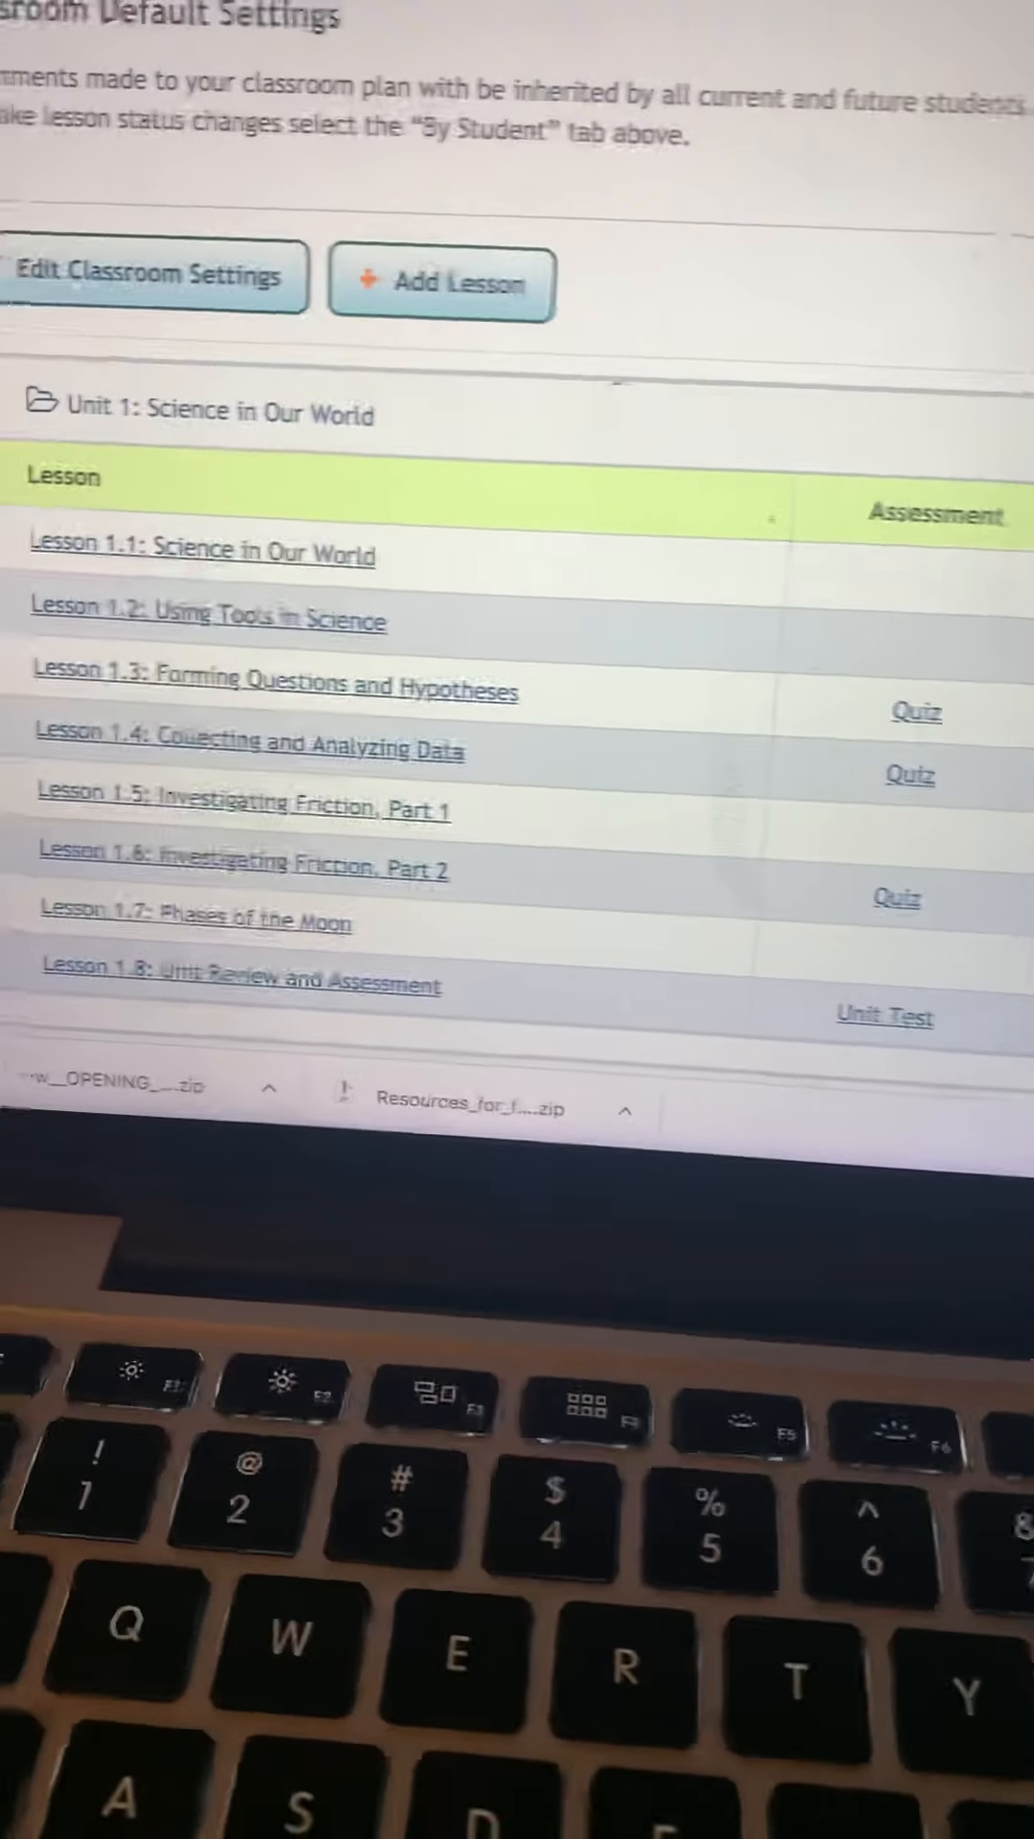
{"action": "scroll", "scroll_direction": "down", "scroll_amount": 3}
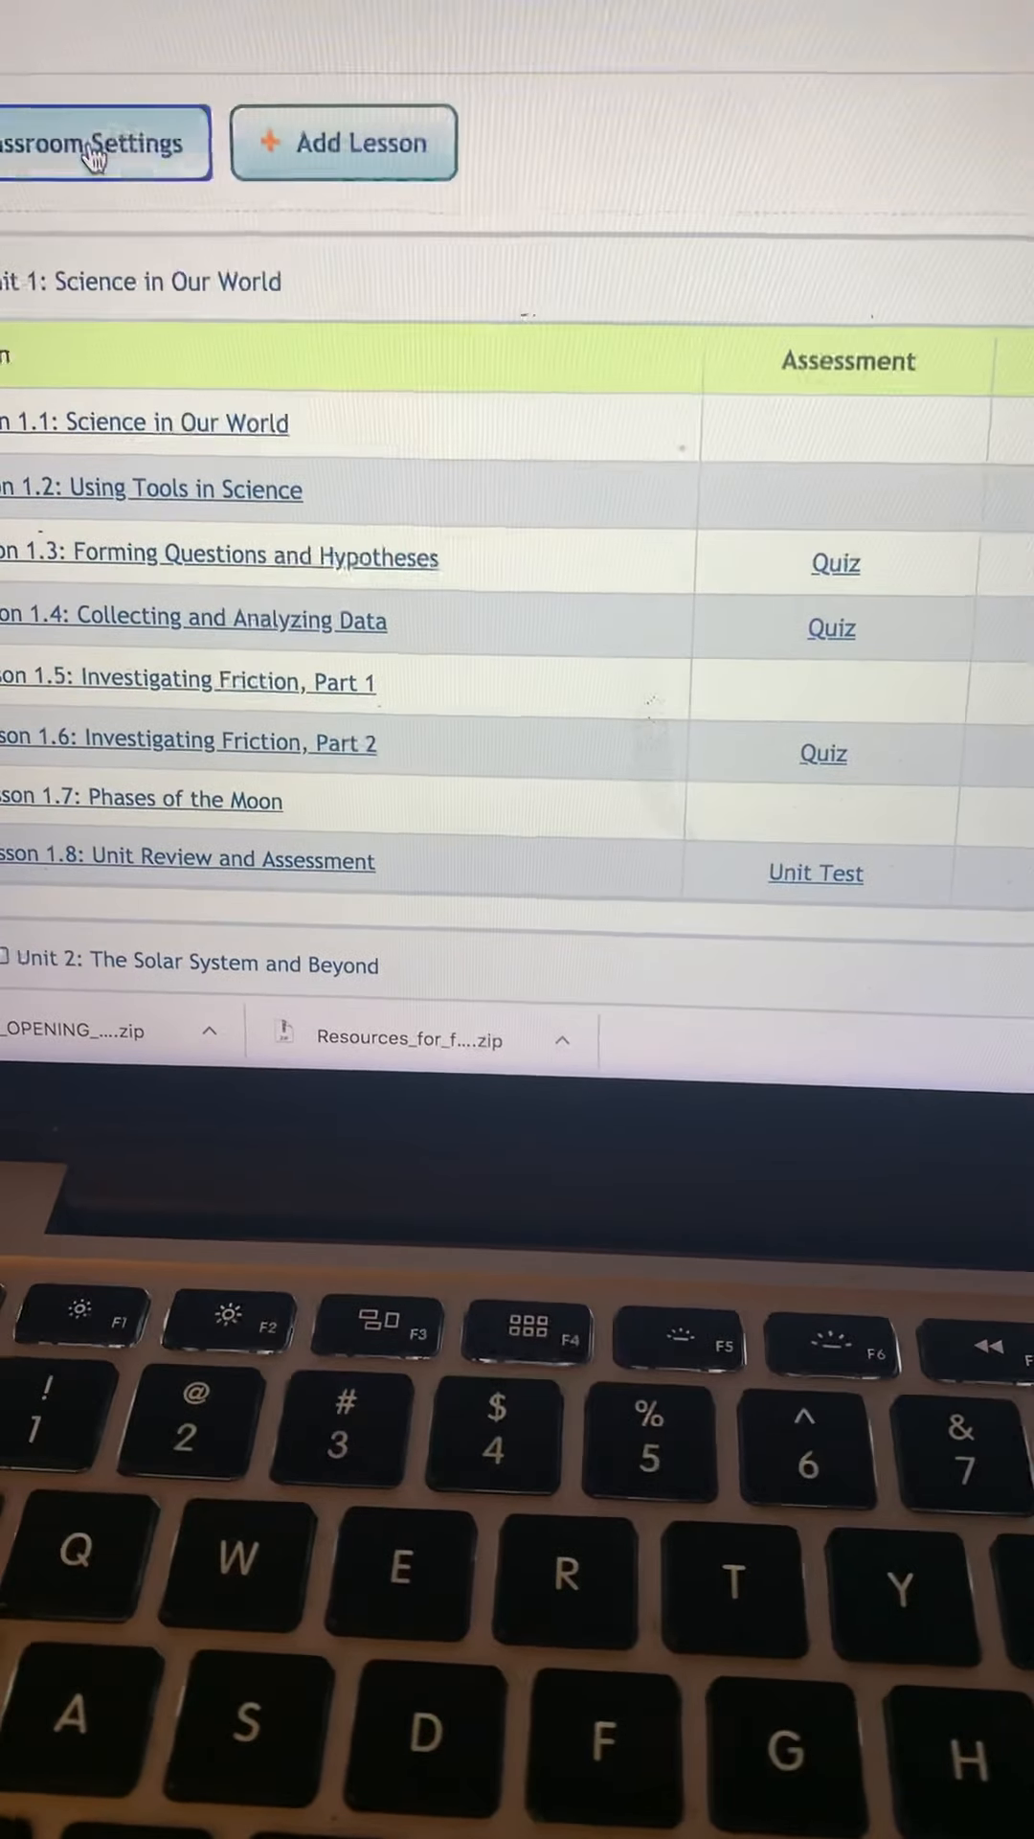
Edit the Science classroom settings and show the Modify Dates options
{"action": "left_click", "coordinate": [105, 142]}
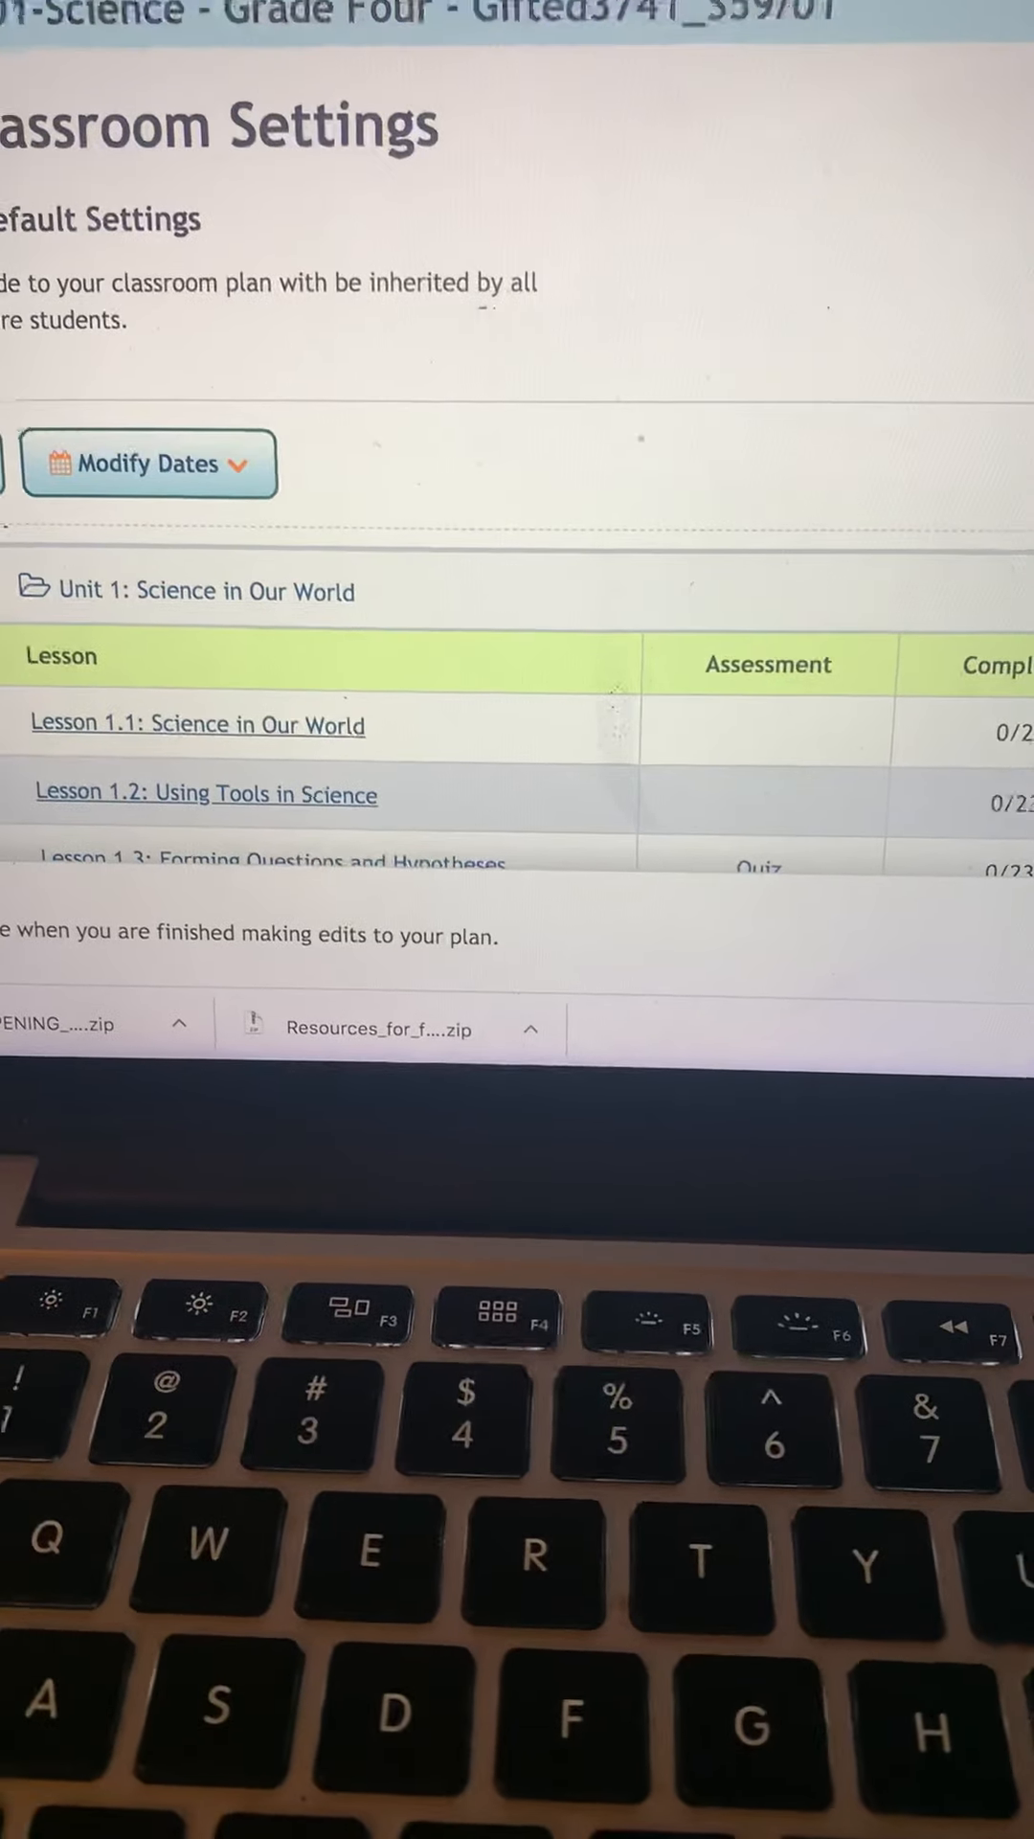
{"action": "left_click", "coordinate": [148, 462]}
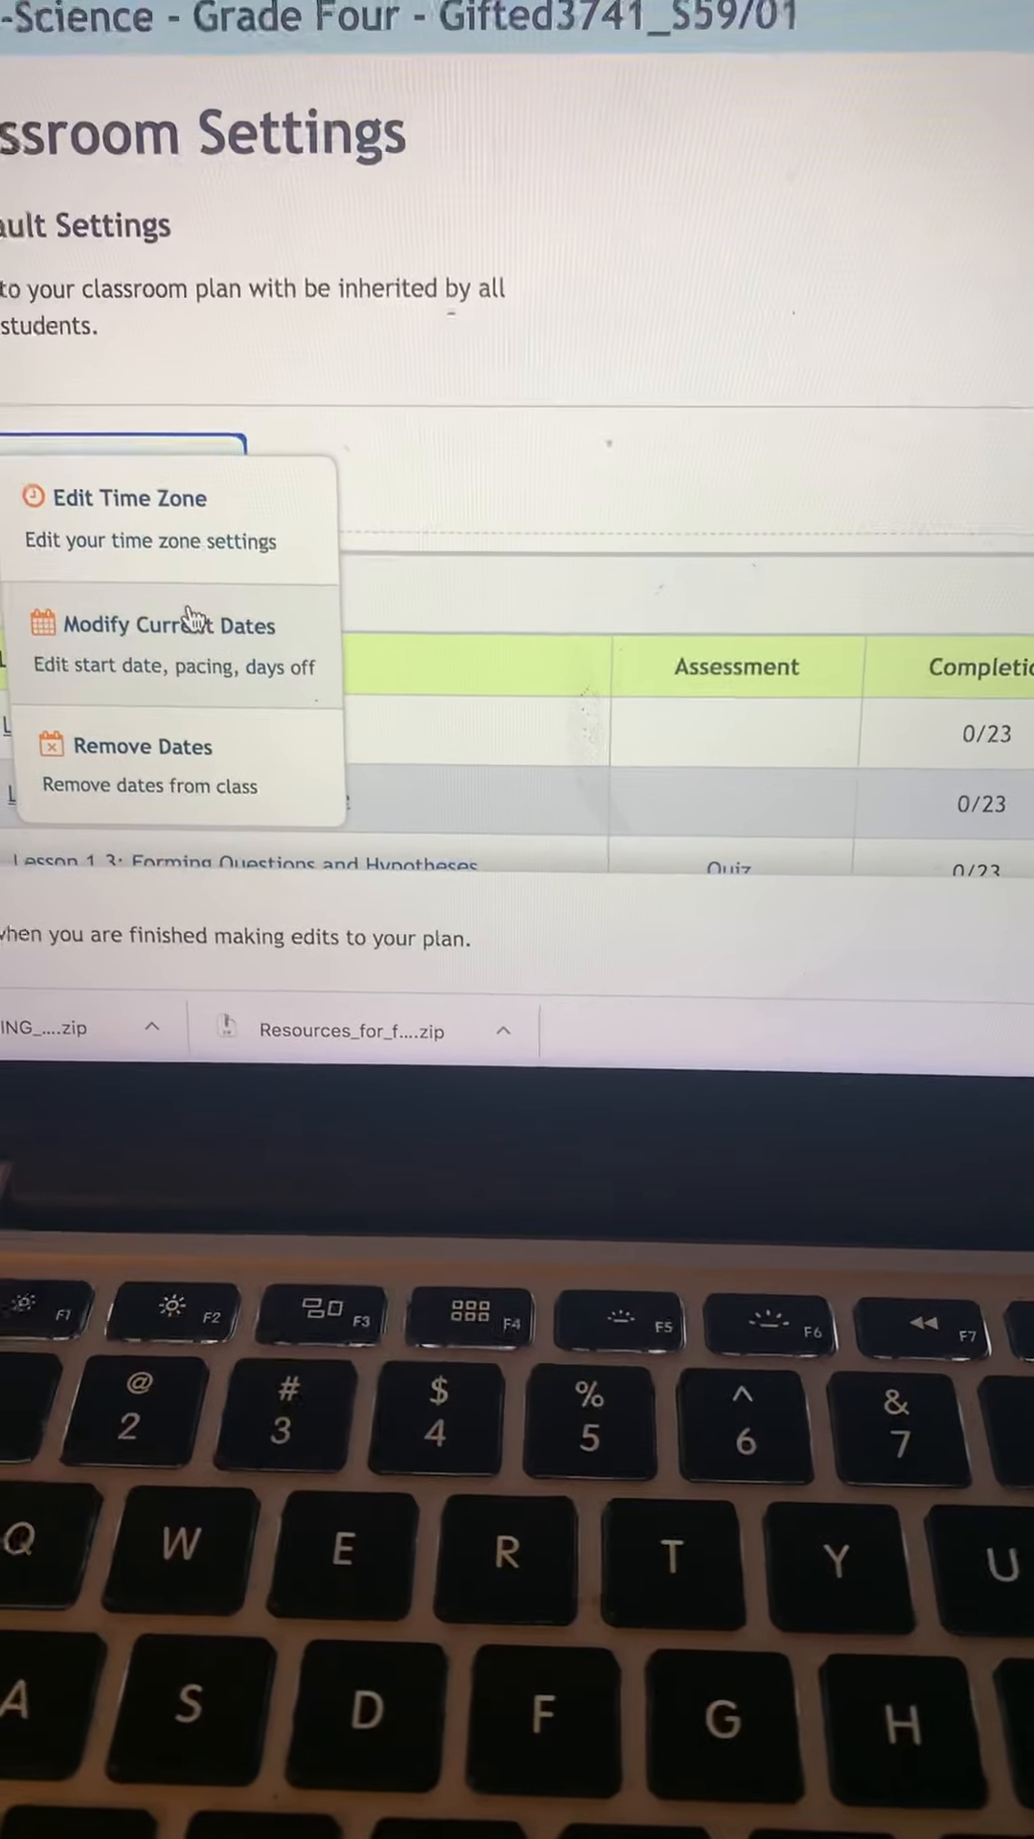
Pace Science from 9/8/2020 at one lesson each Tuesday and Thursday, confirming last lesson due 6/3/21
{"action": "left_click", "coordinate": [170, 623]}
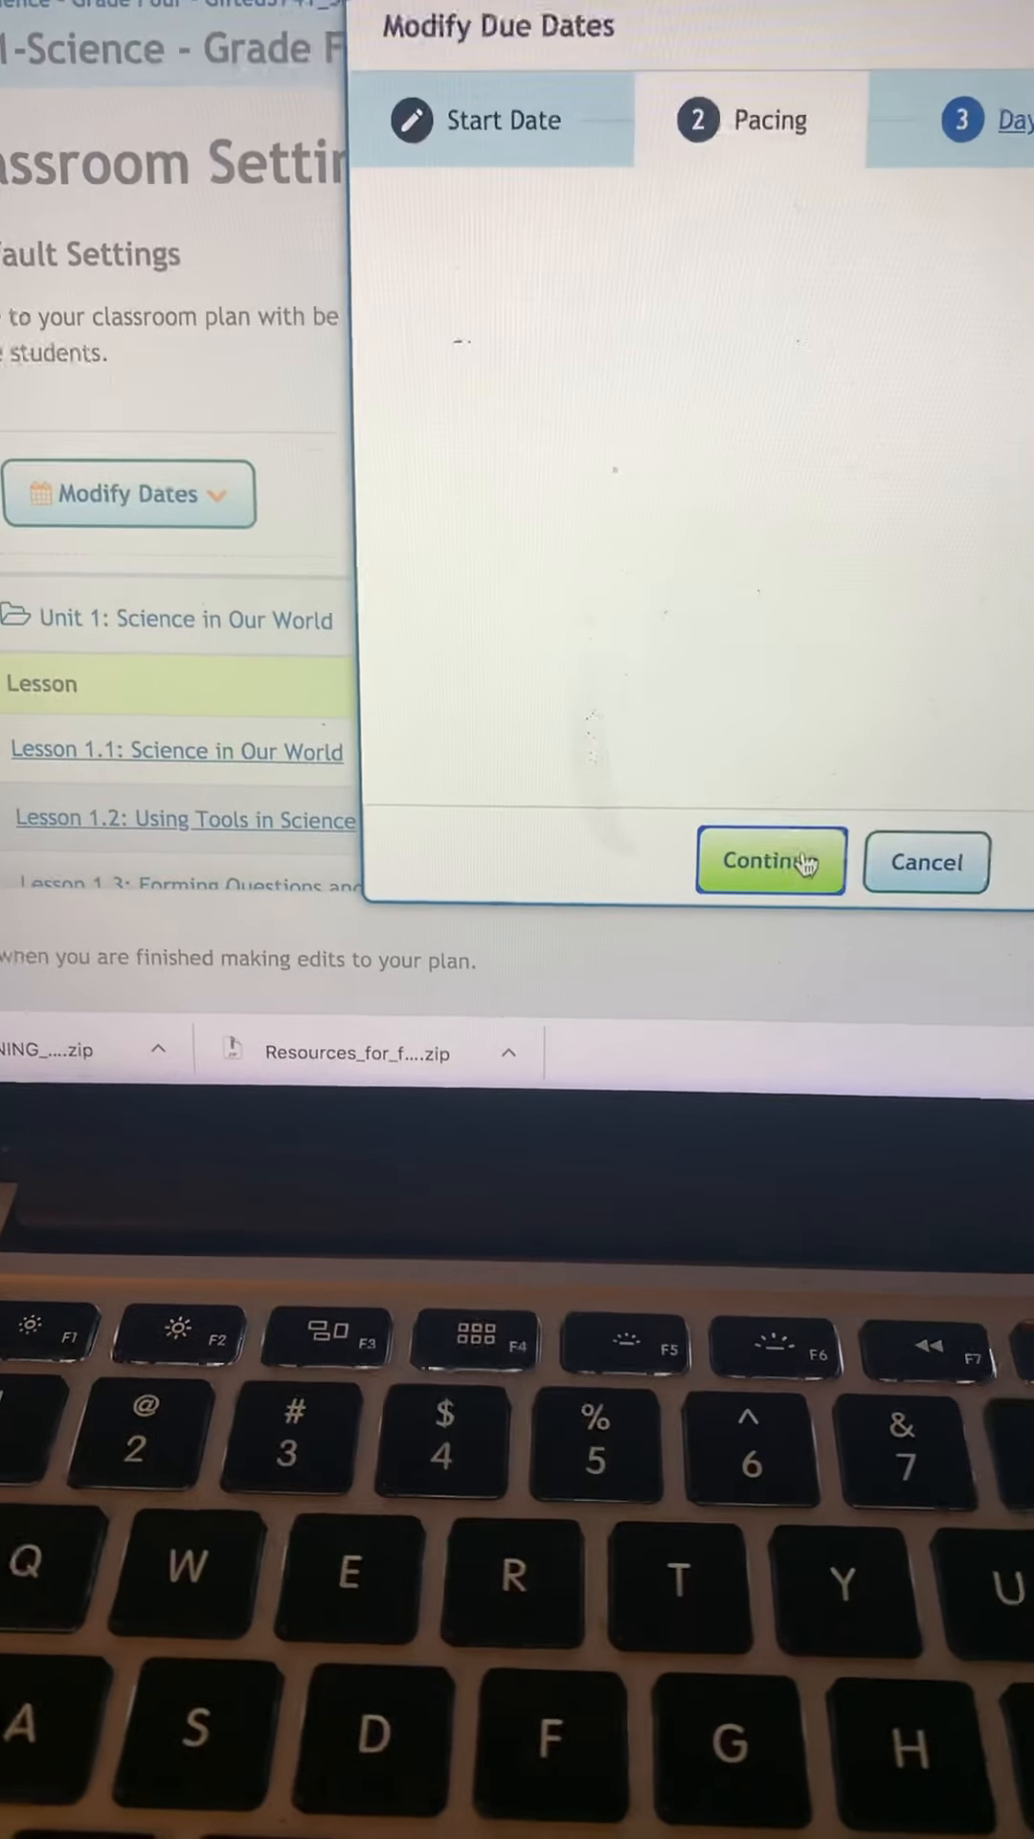
{"action": "left_click", "coordinate": [770, 861]}
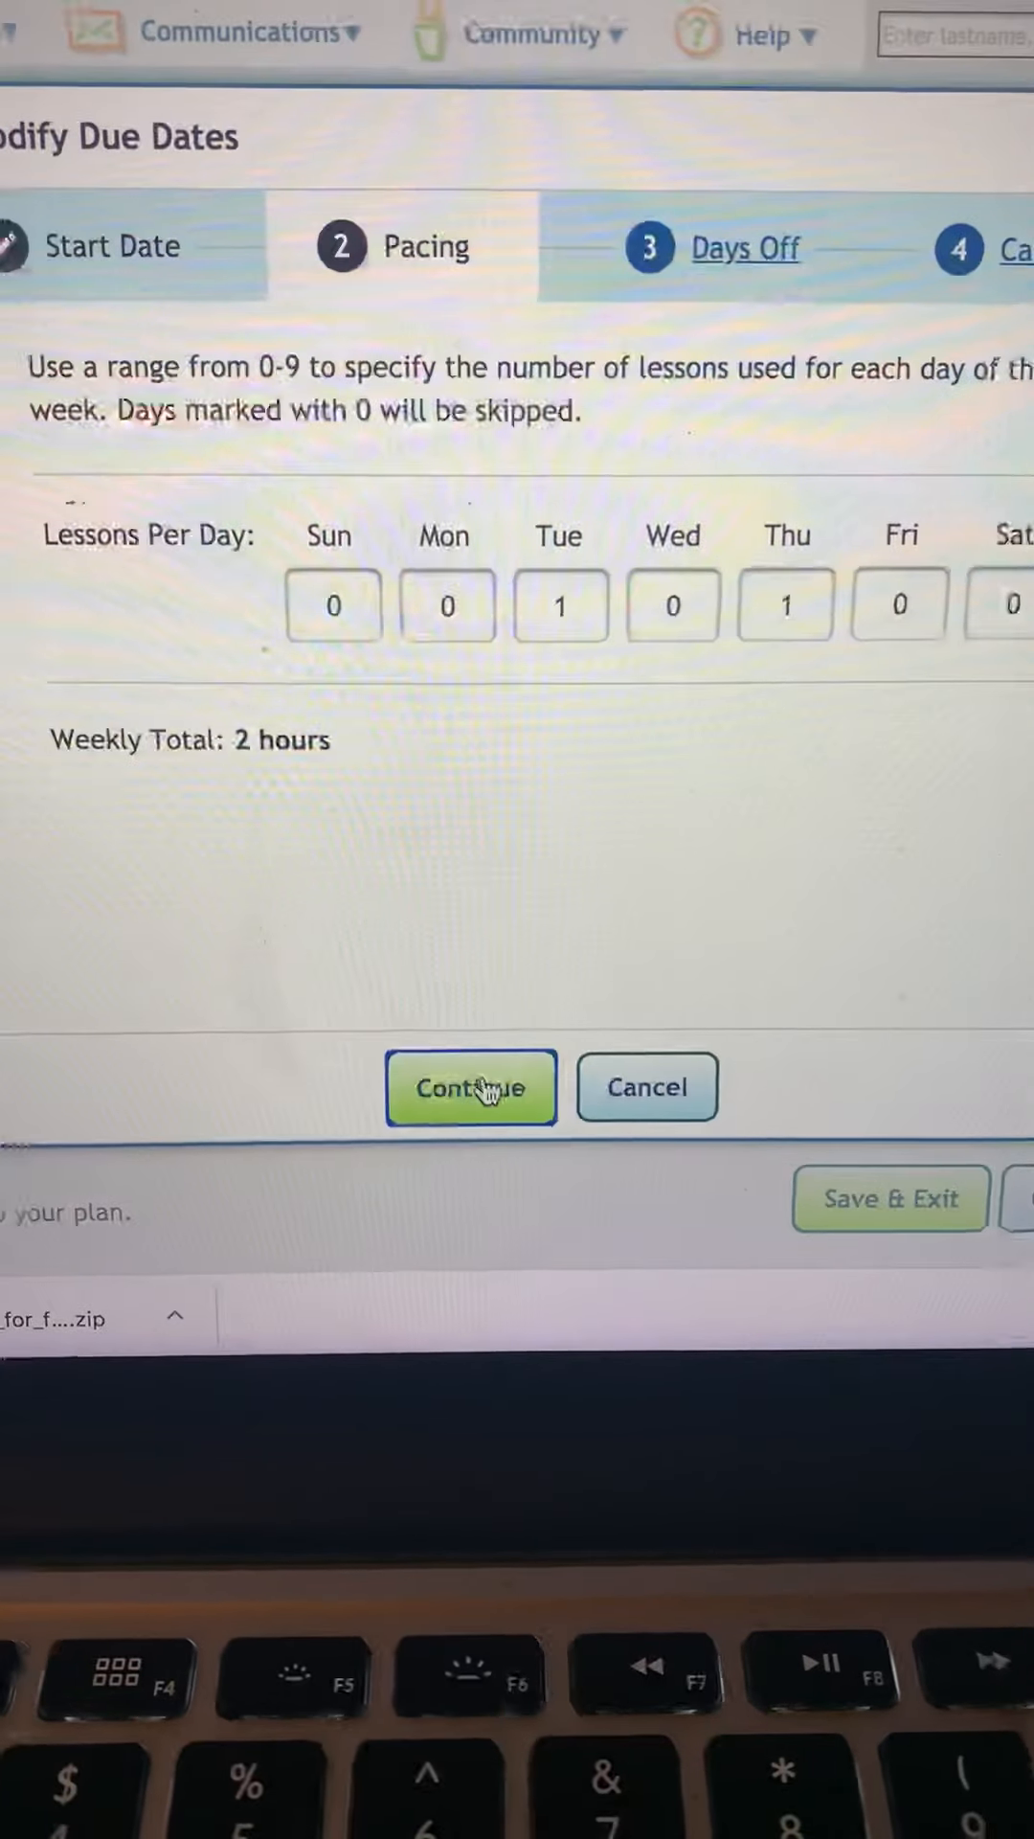
{"action": "left_click", "coordinate": [471, 1086]}
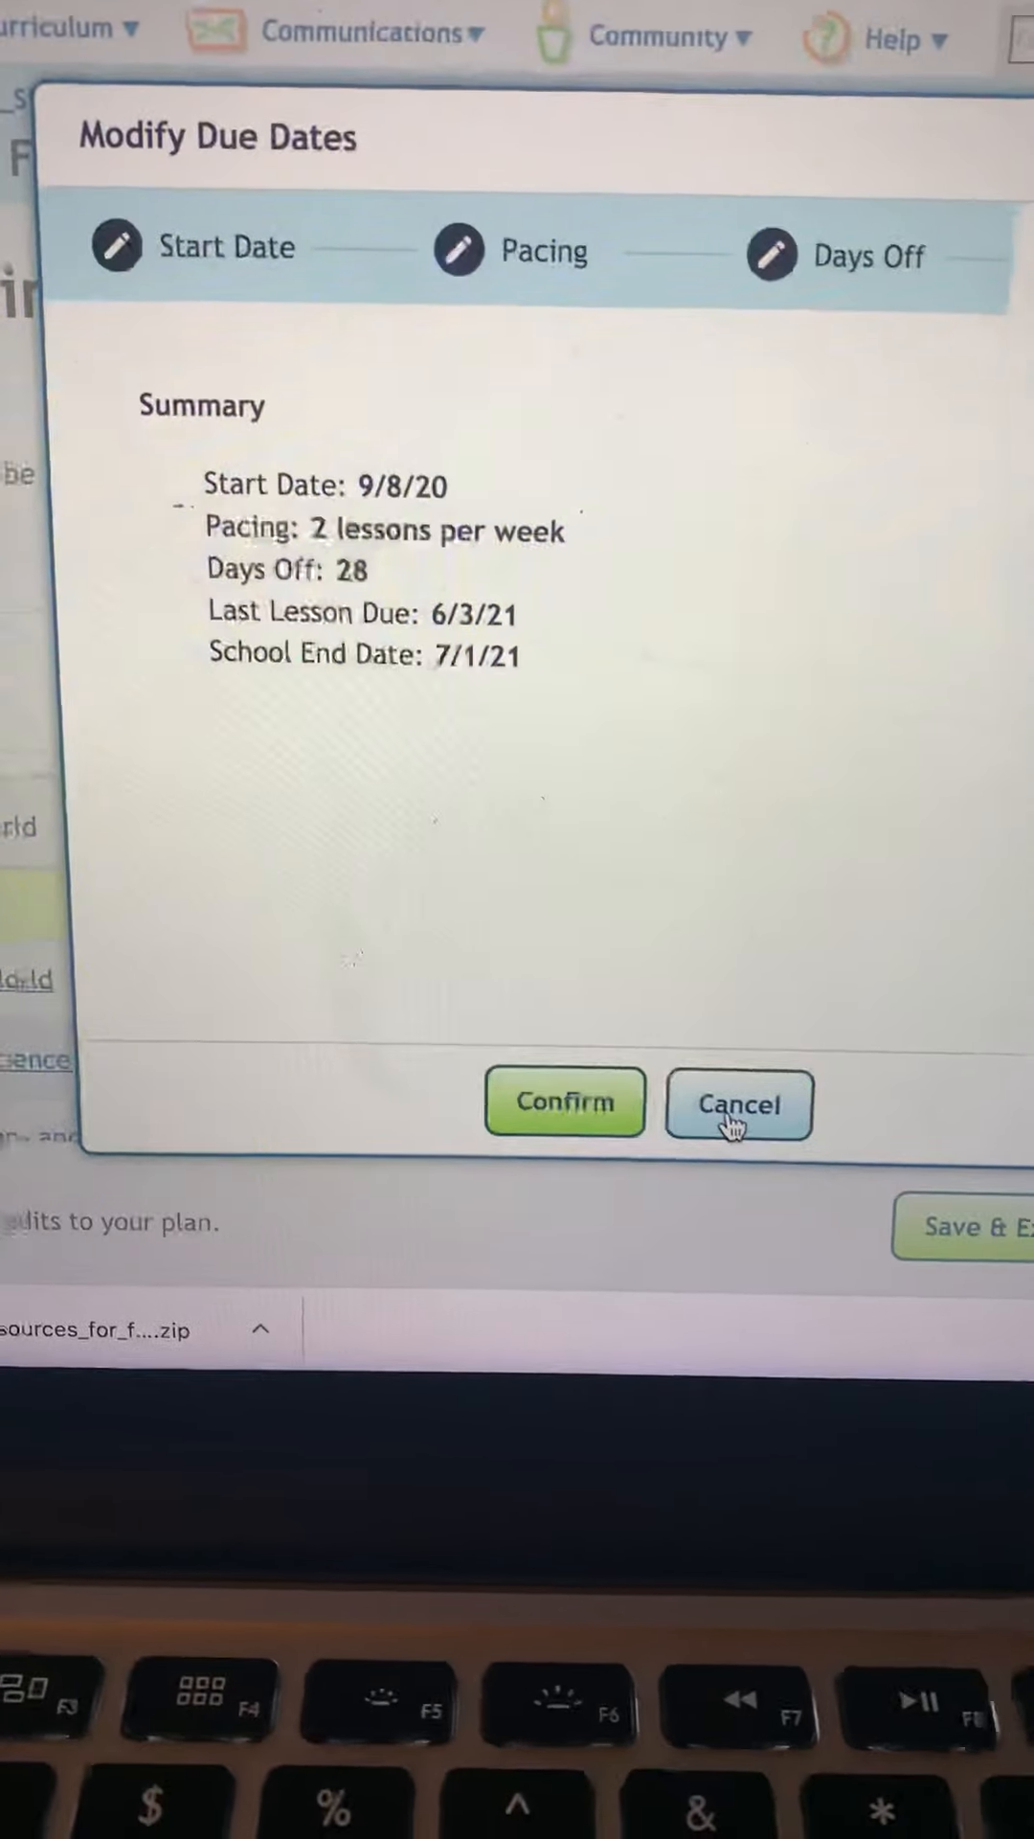
{"action": "left_click", "coordinate": [737, 1105]}
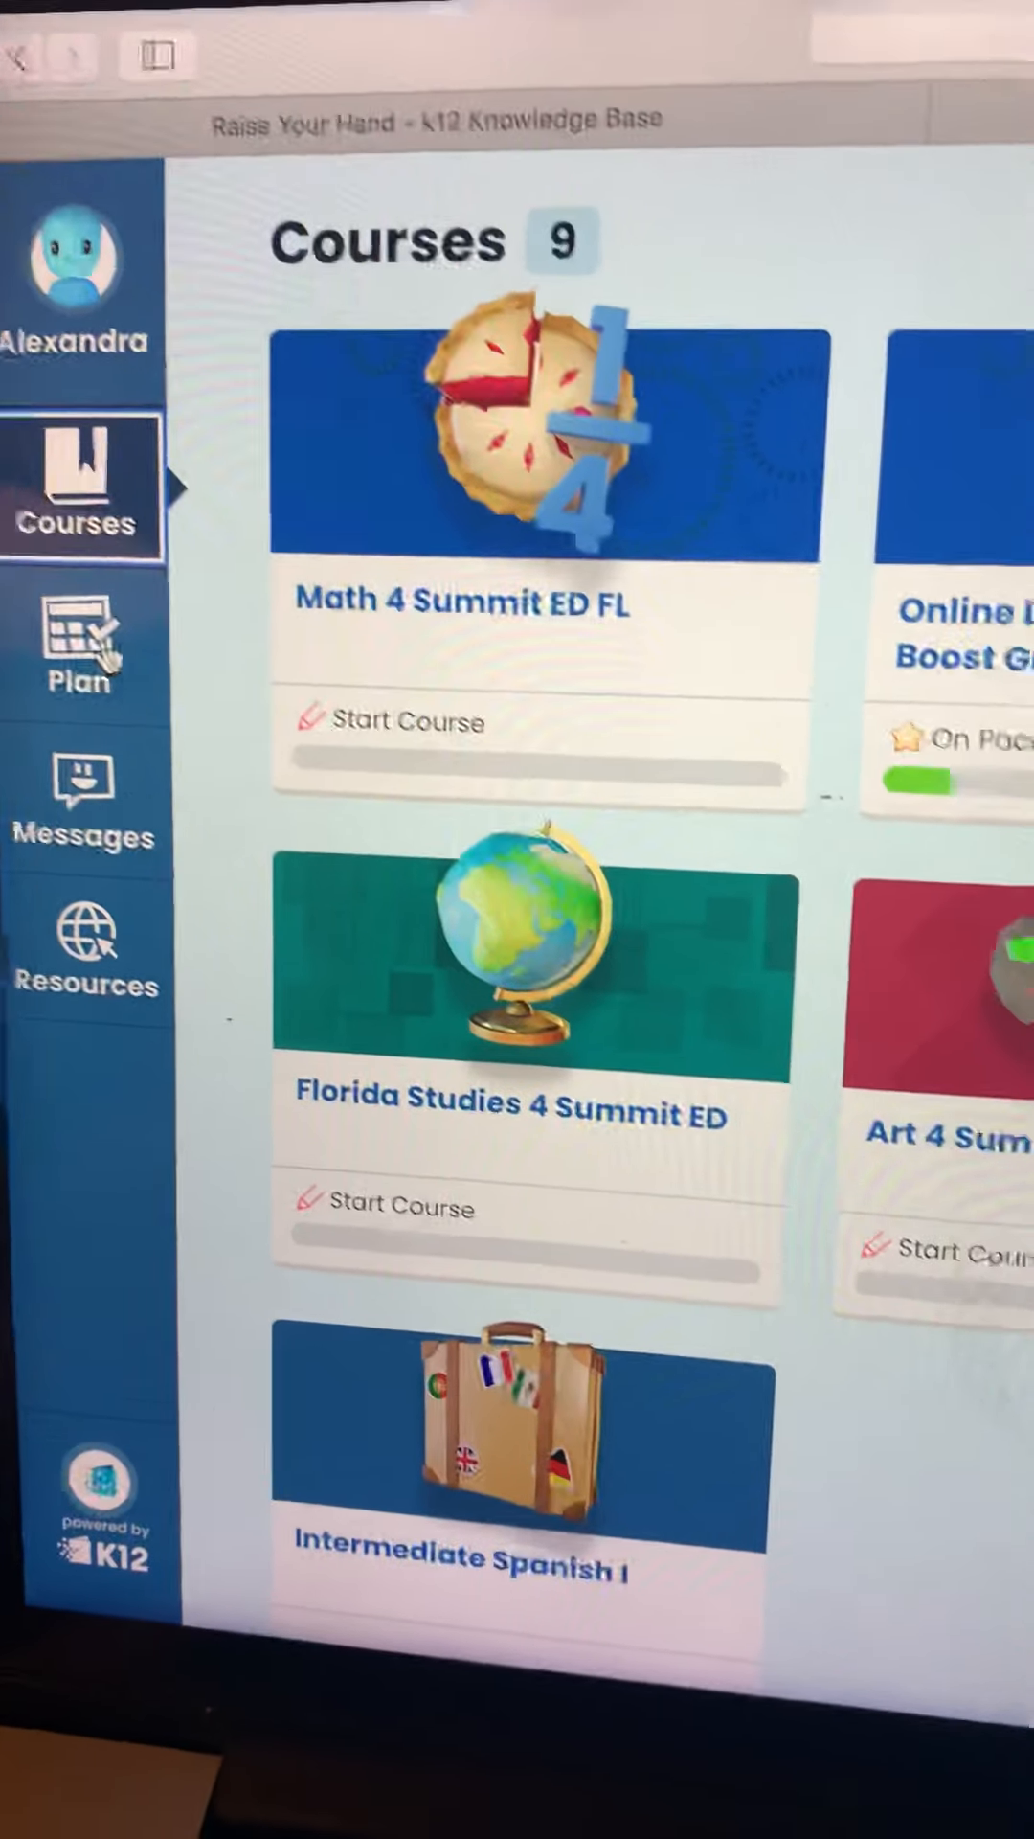
View the student's Today's Plan, now listing 11 lessons
{"action": "left_click", "coordinate": [79, 657]}
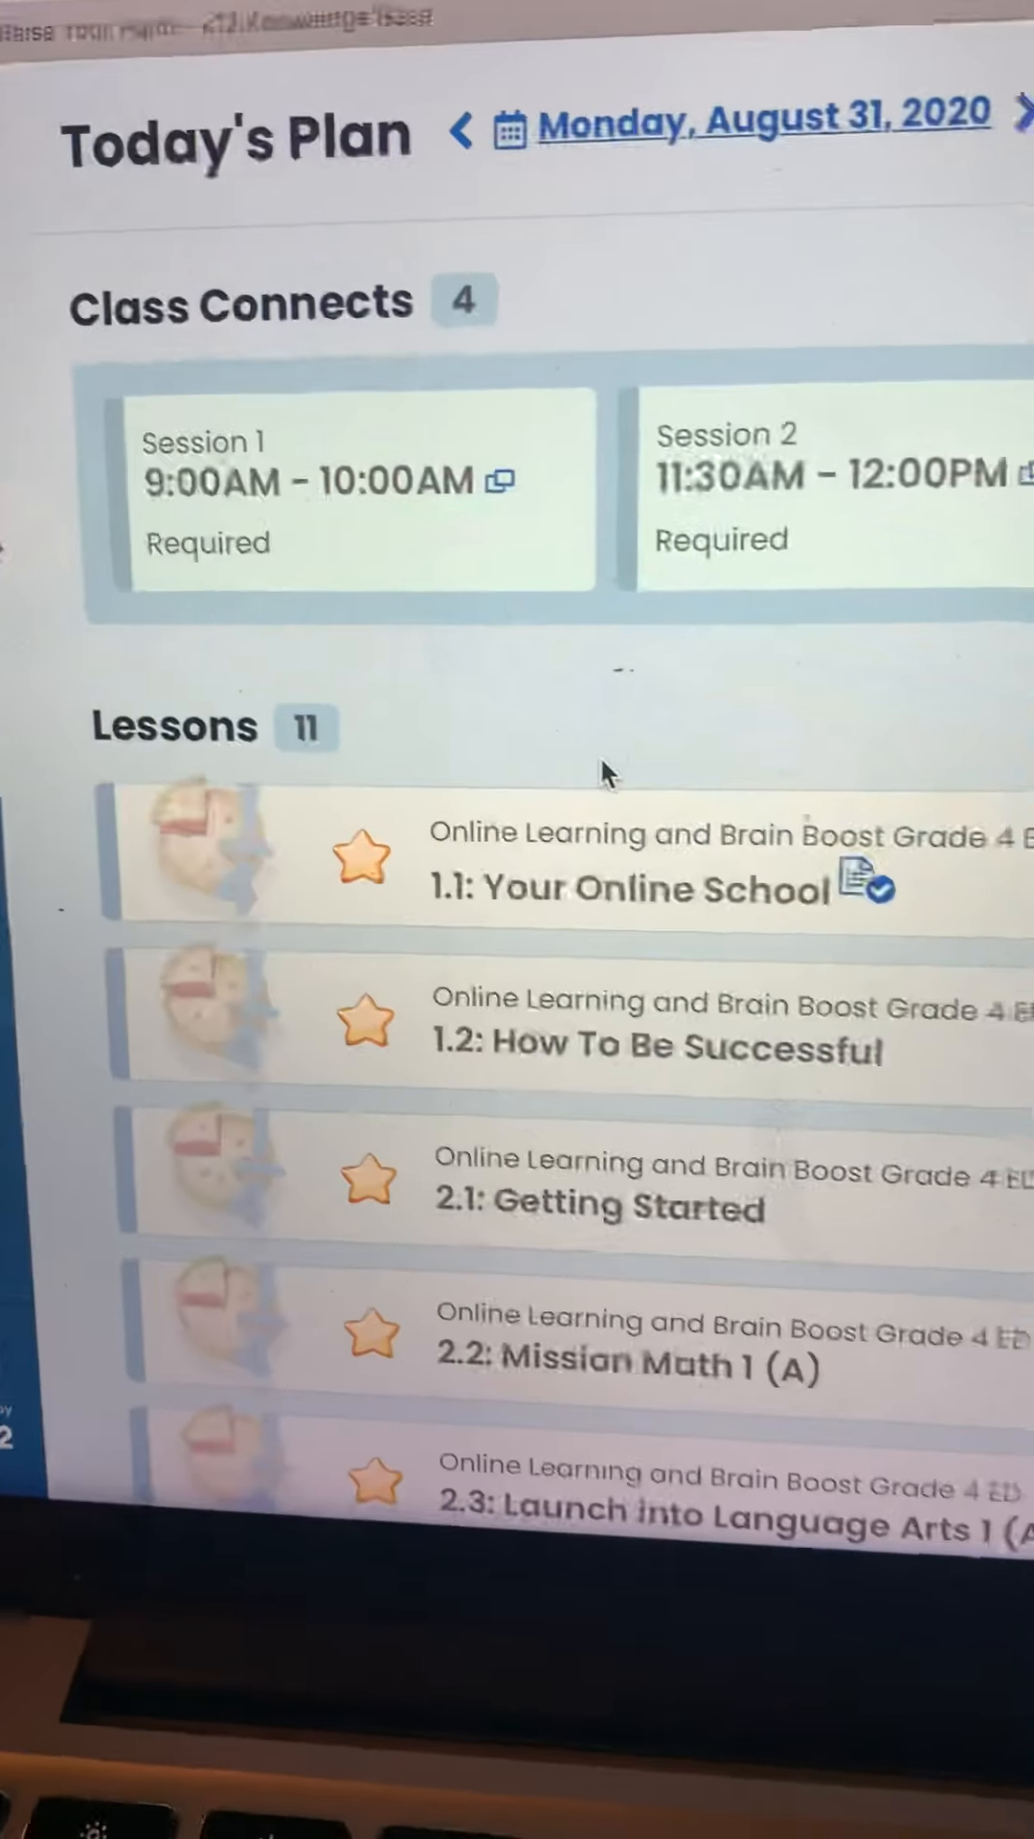
{"action": "scroll", "scroll_direction": "down", "scroll_amount": 3}
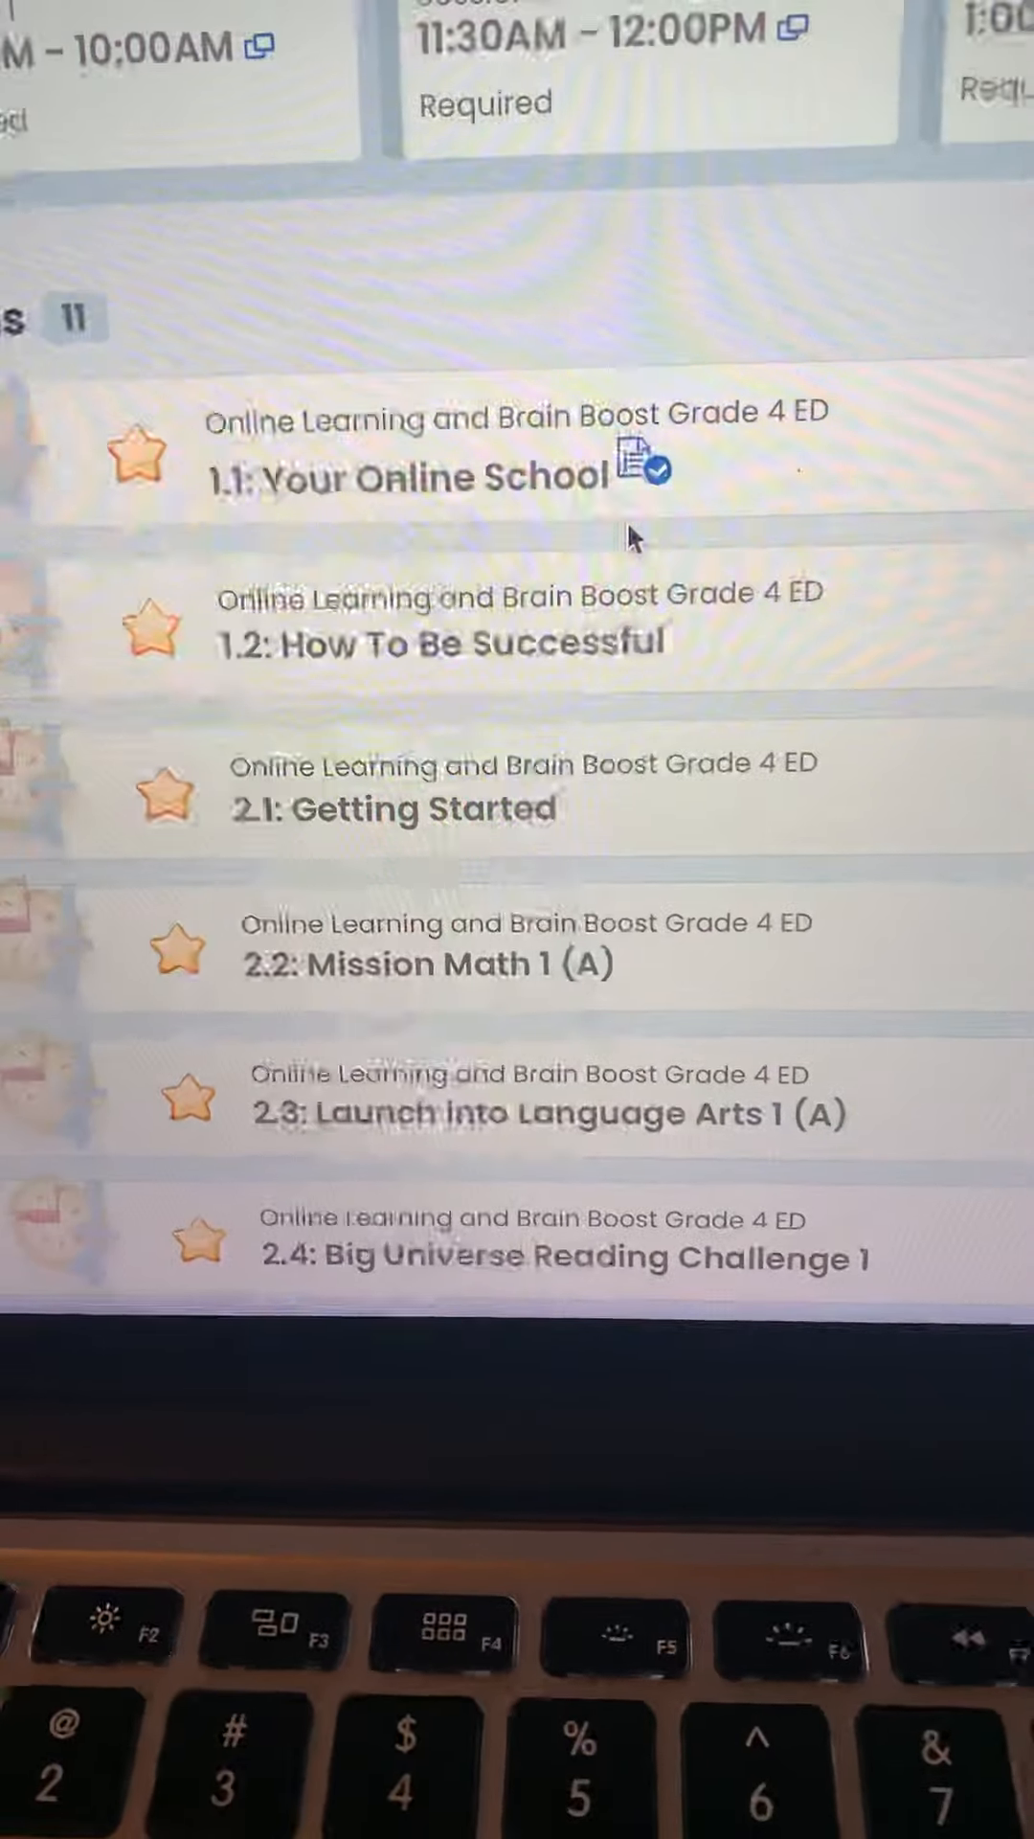